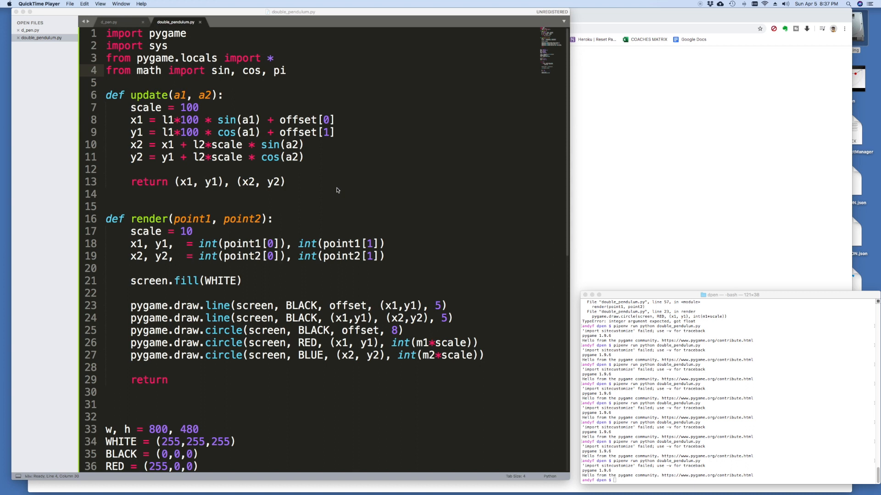
{"action": "mouse_move", "coordinate": [324, 187]}
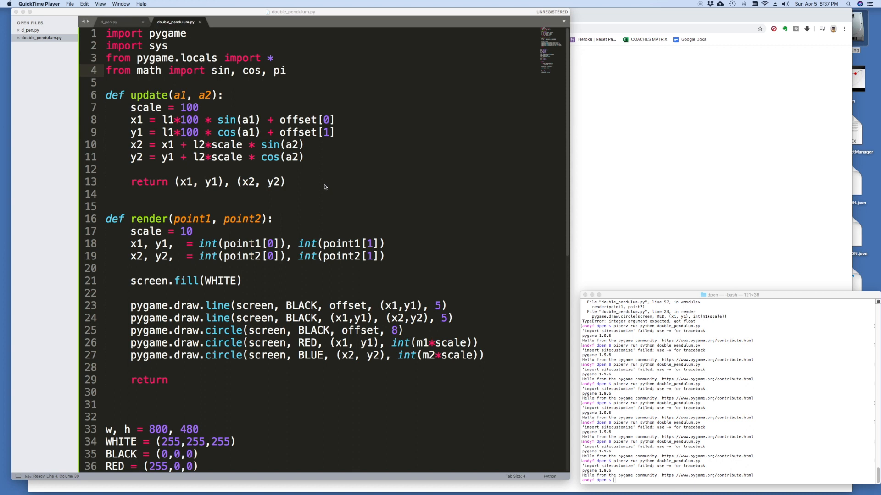
- Scroll through double_pendulum.py, then switch to the d_pen.py solver script
{"action": "scroll", "scroll_direction": "down", "scroll_amount": 3}
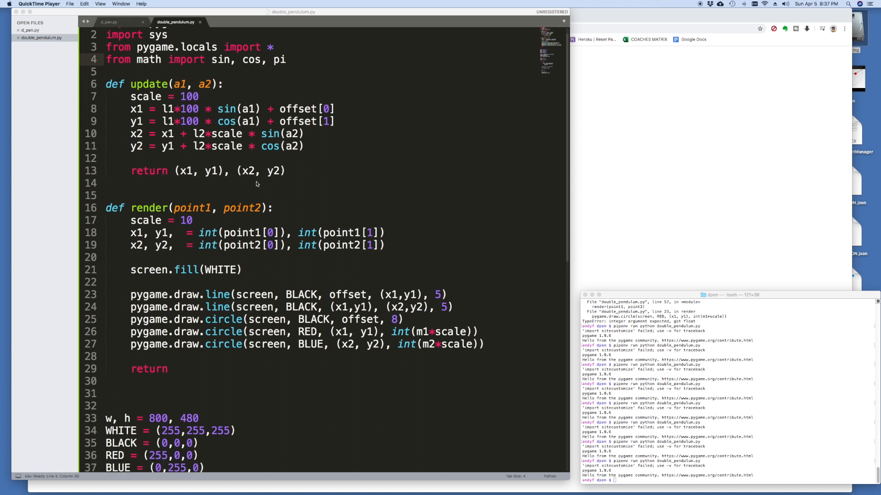
{"action": "left_click", "coordinate": [108, 22]}
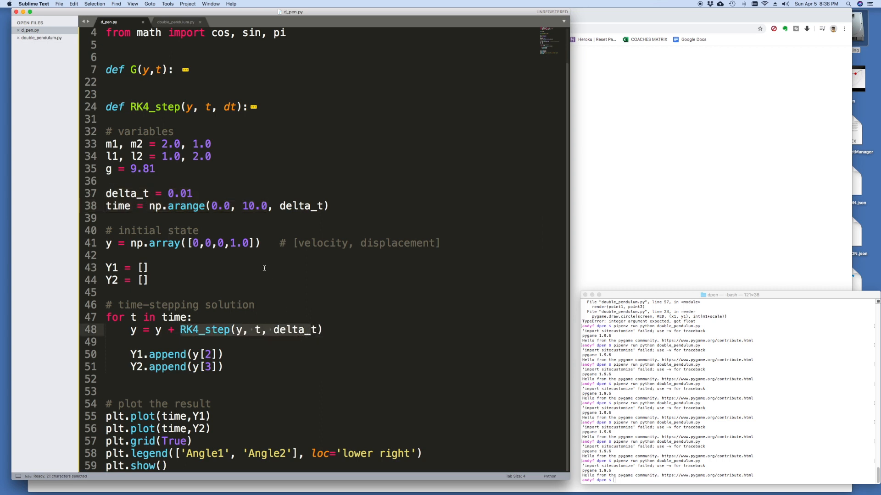
- Paste G and RK4_step from d_pen.py into double_pendulum.py, fold them, then review d_pen.py's loop
{"action": "scroll", "scroll_direction": "up", "scroll_amount": 3}
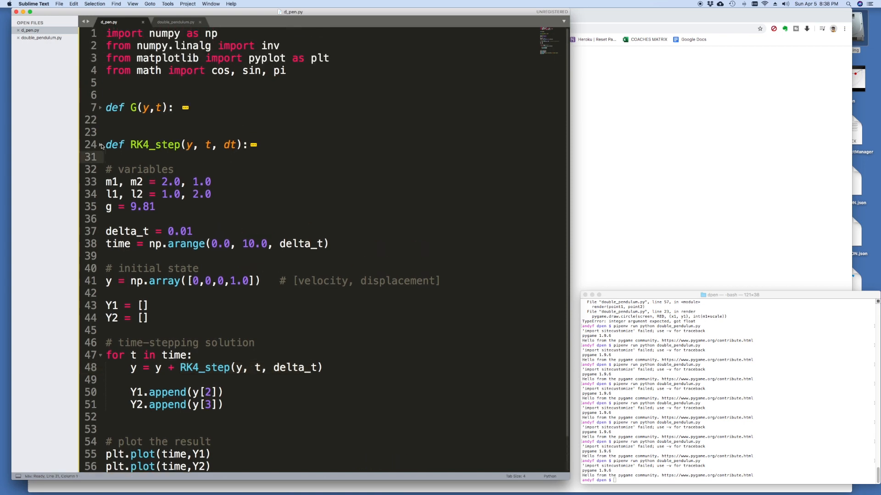
{"action": "left_click", "coordinate": [100, 107]}
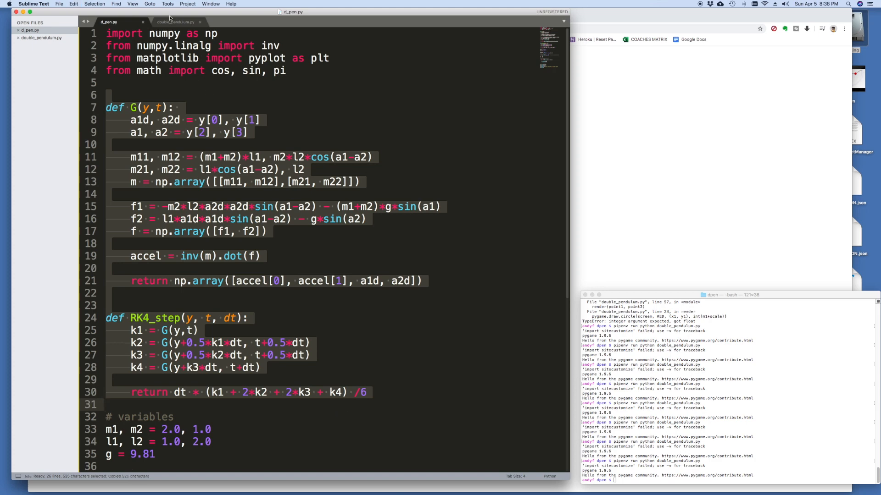
{"action": "left_click", "coordinate": [176, 21]}
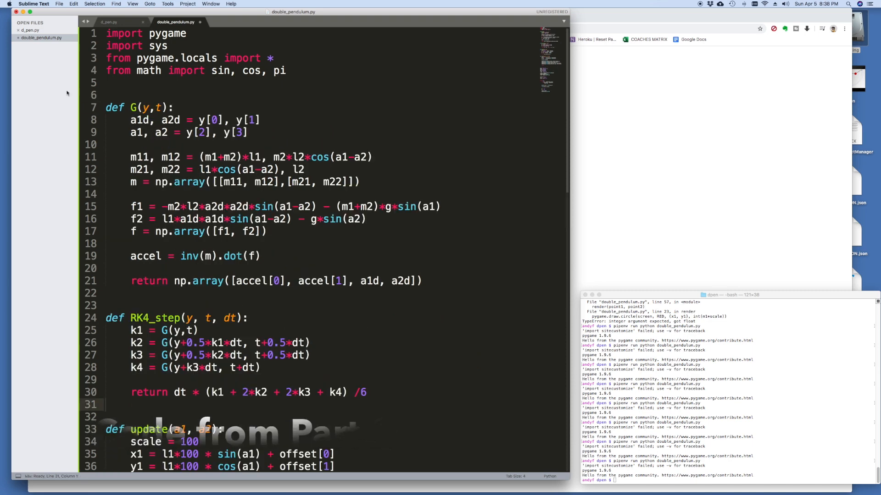
{"action": "left_click", "coordinate": [101, 107]}
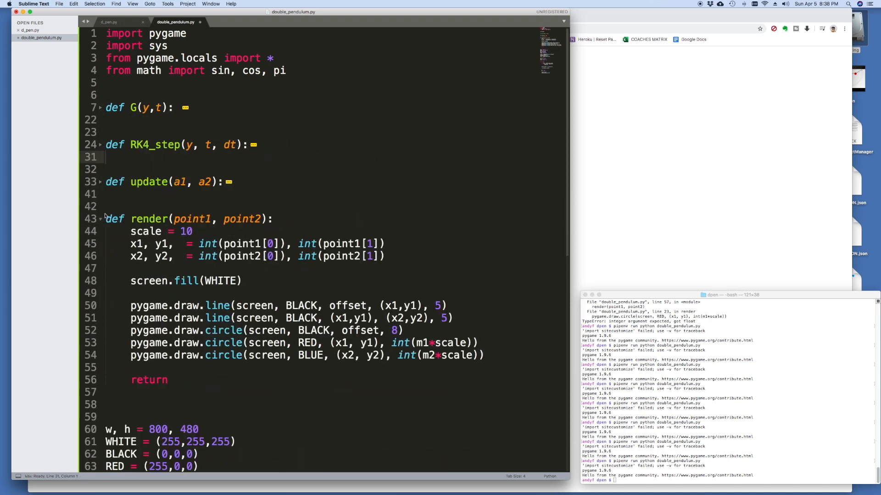
{"action": "scroll", "scroll_direction": "down", "scroll_amount": 3}
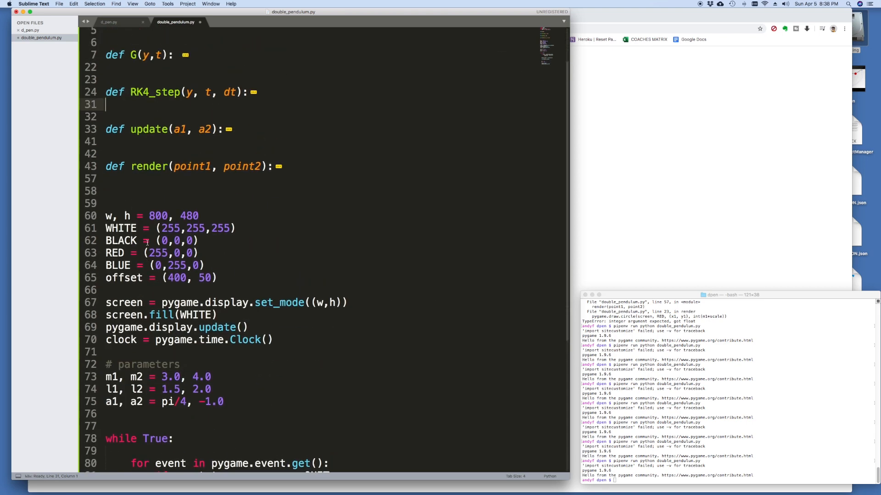
{"action": "left_click", "coordinate": [109, 22]}
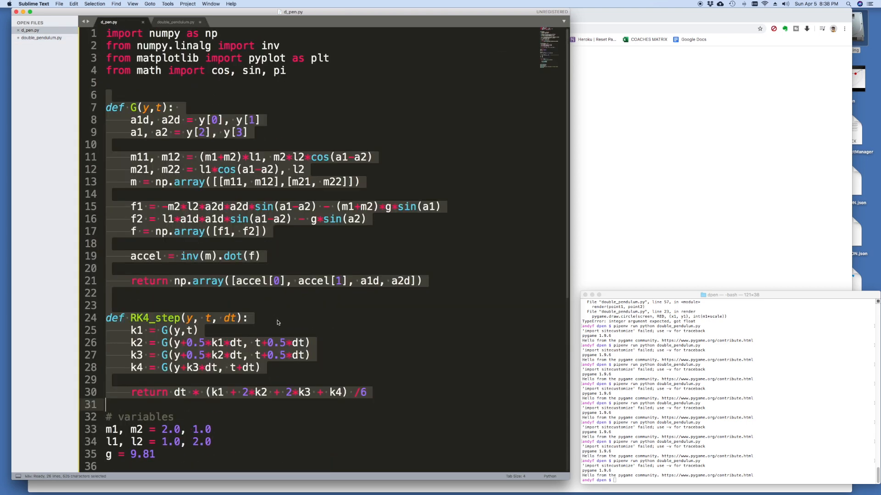
{"action": "scroll", "scroll_direction": "down", "scroll_amount": 3}
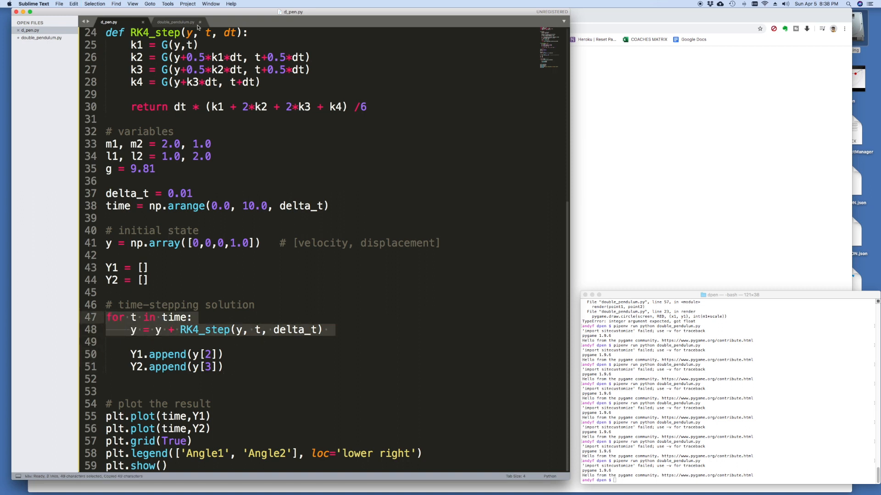
- Replace the a1/a2 angle increments in double_pendulum.py with the copied RK4_step update
{"action": "left_click", "coordinate": [174, 22]}
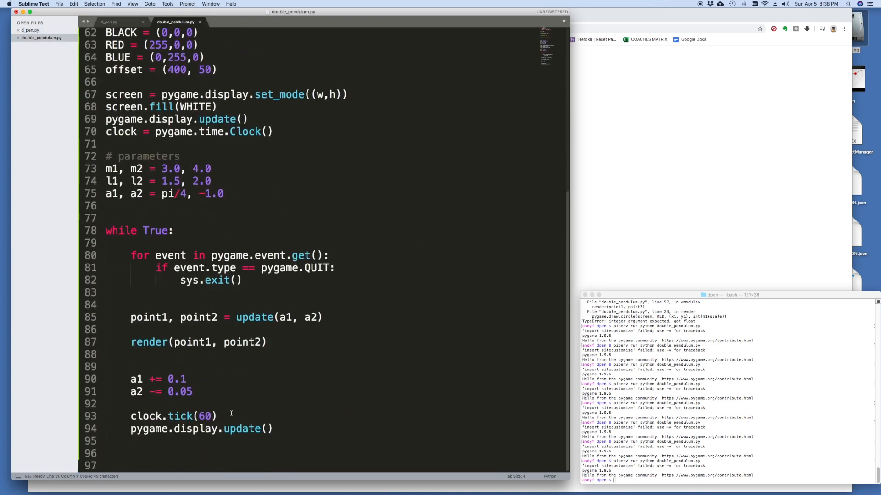
{"action": "mouse_move", "coordinate": [209, 389]}
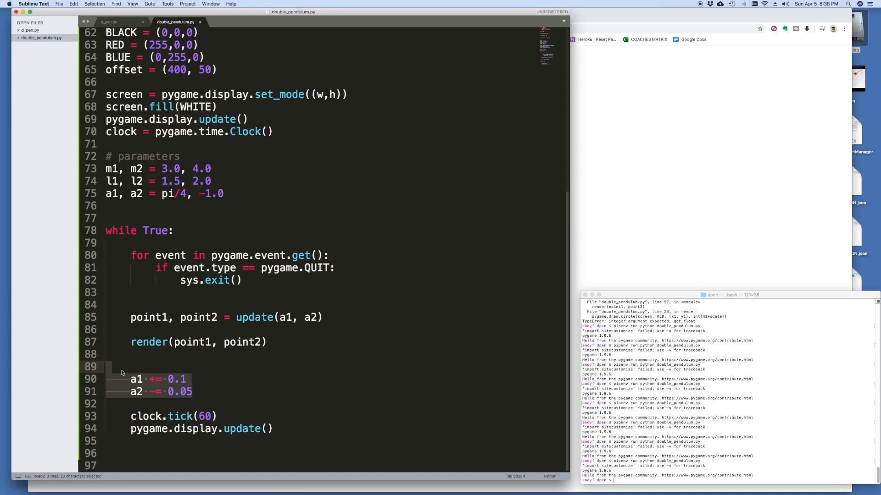
{"action": "key", "text": "delete"}
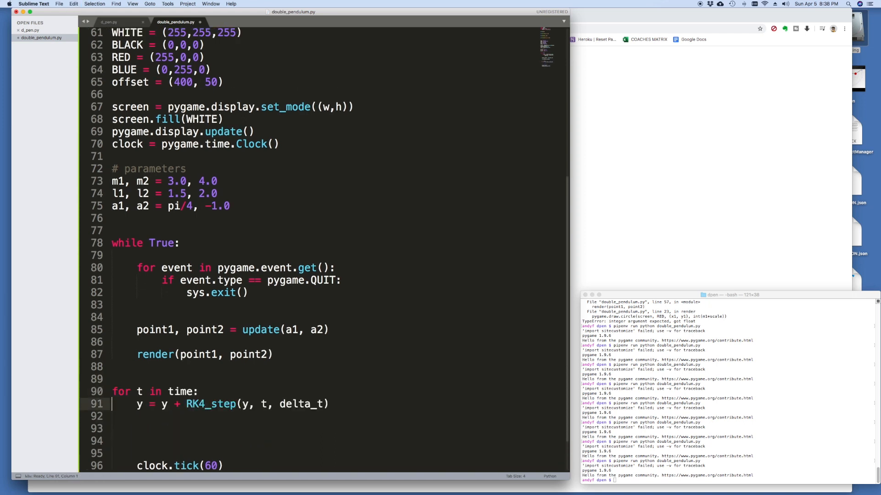
{"action": "double_click", "coordinate": [120, 391]}
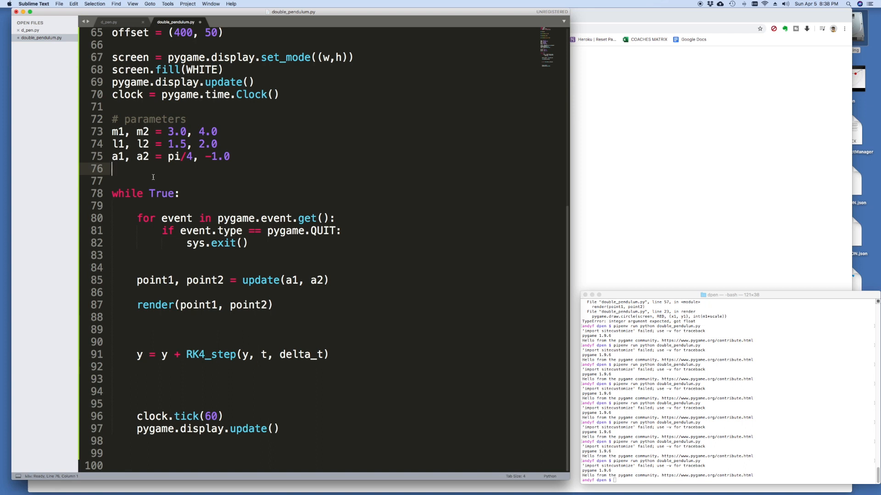
- Initialise t = 0.0, delta_t = 0.01 and y = np.array([0.0,0.0,0.0,0.5]) before the loop
{"action": "type", "text": "t"}
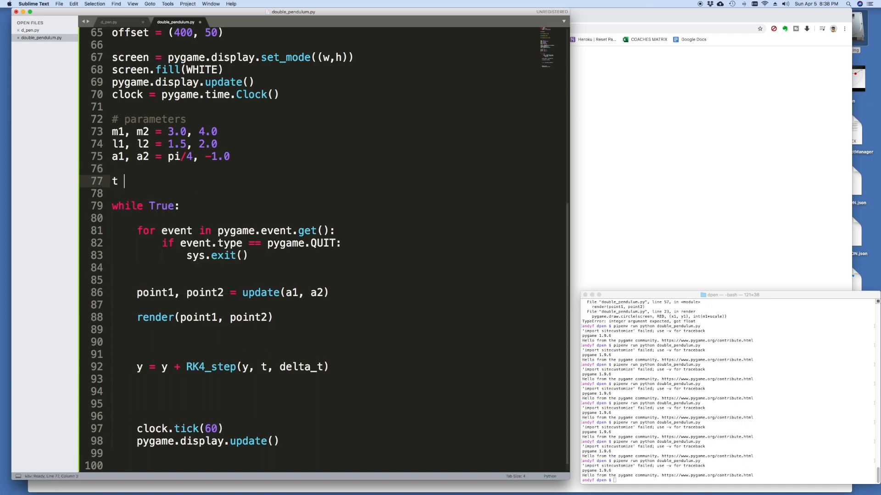
{"action": "type", "text": "= 0.0"}
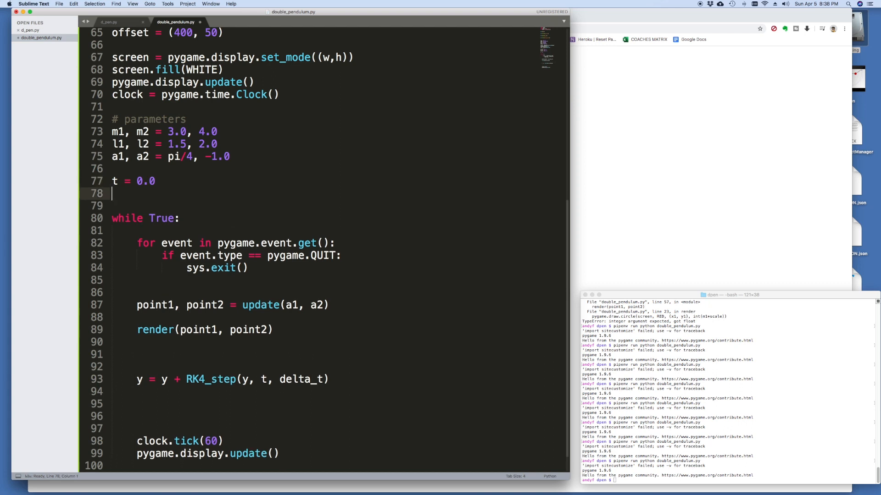
{"action": "type", "text": "delta_t = 0"}
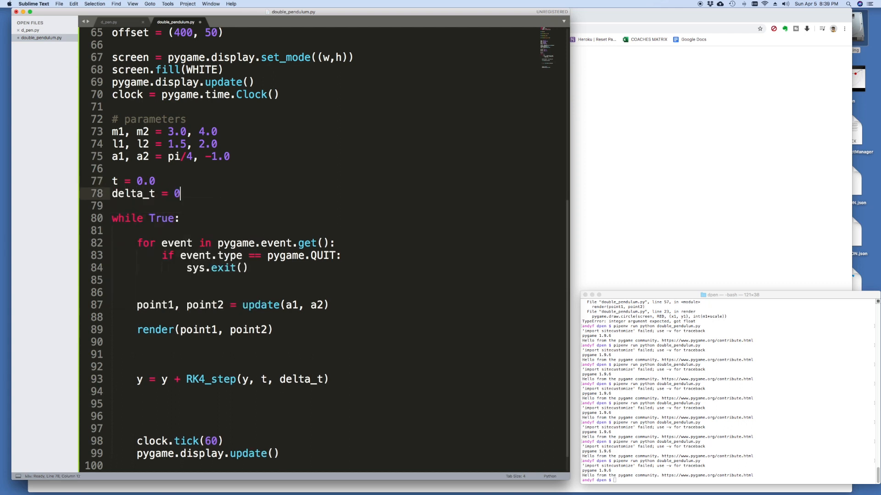
{"action": "type", "text": ".0"}
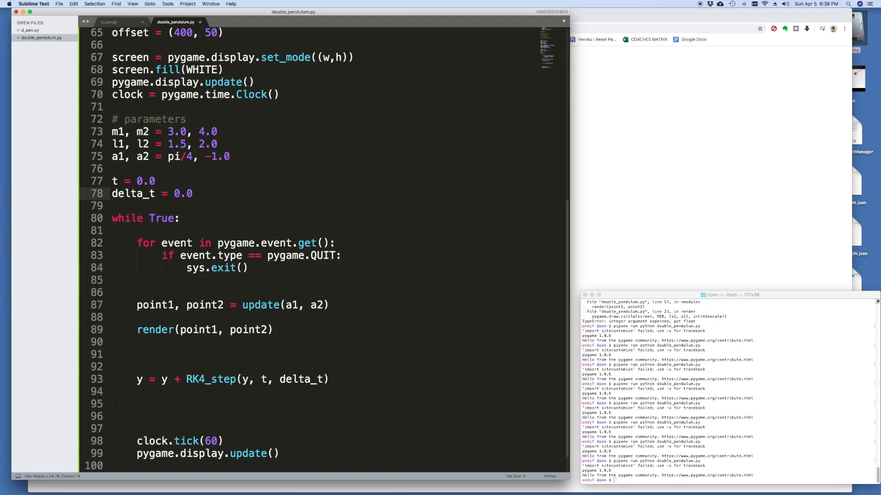
{"action": "type", "text": "1"}
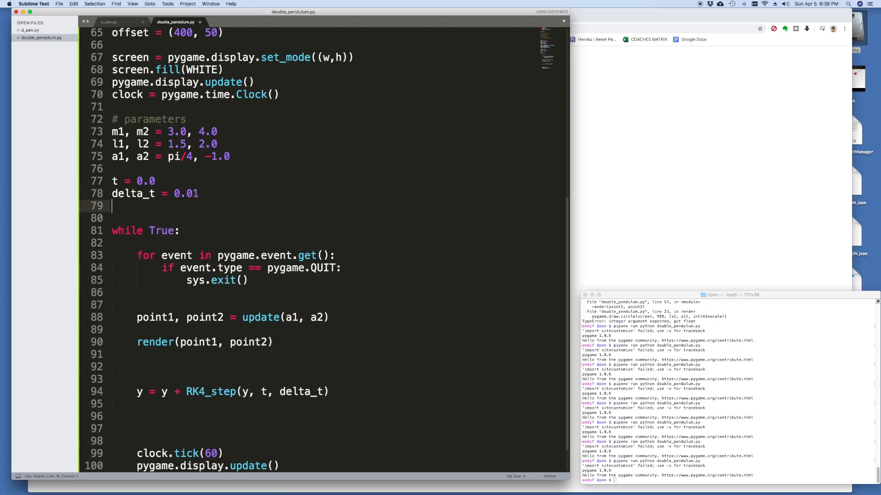
{"action": "type", "text": "y ="}
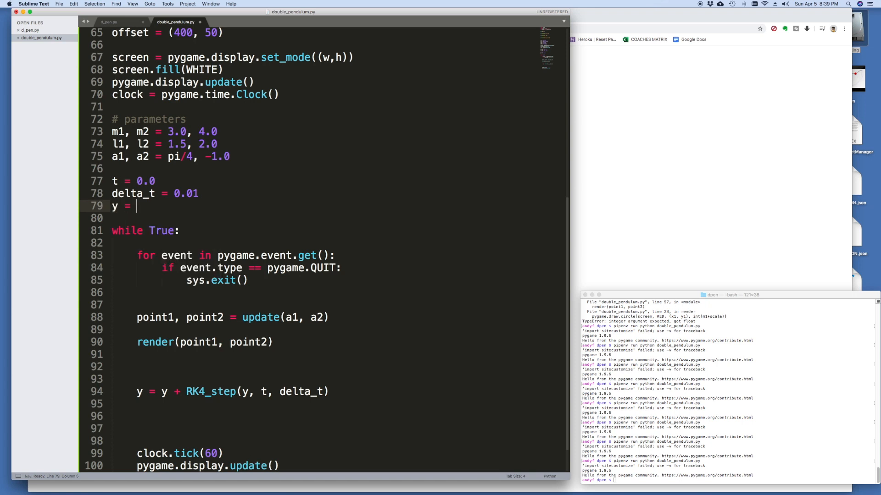
{"action": "type", "text": "np.array"}
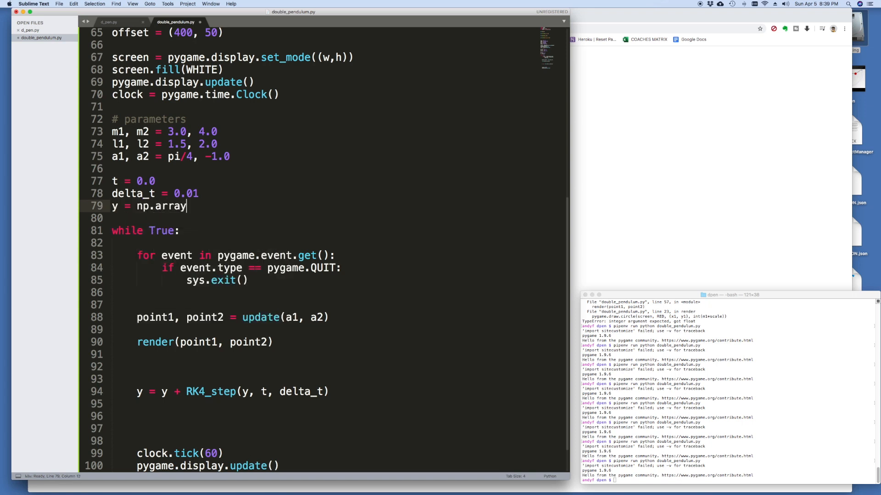
{"action": "type", "text": "()"}
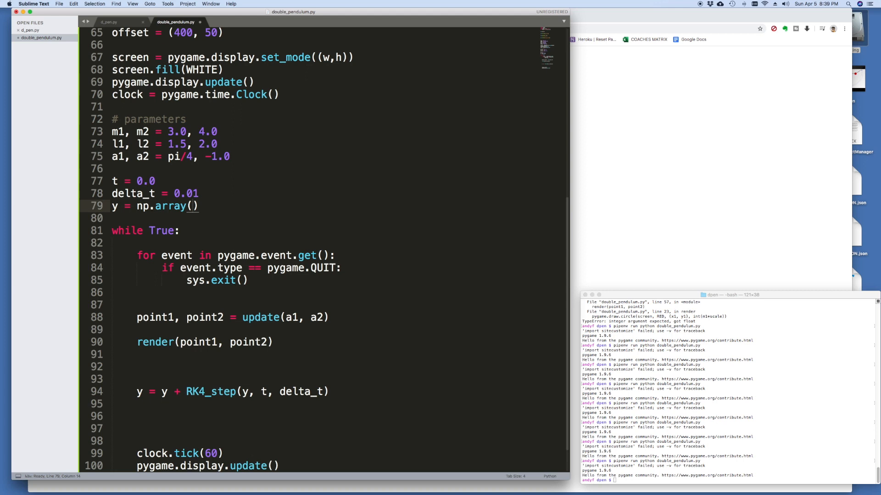
{"action": "type", "text": "[0,0"}
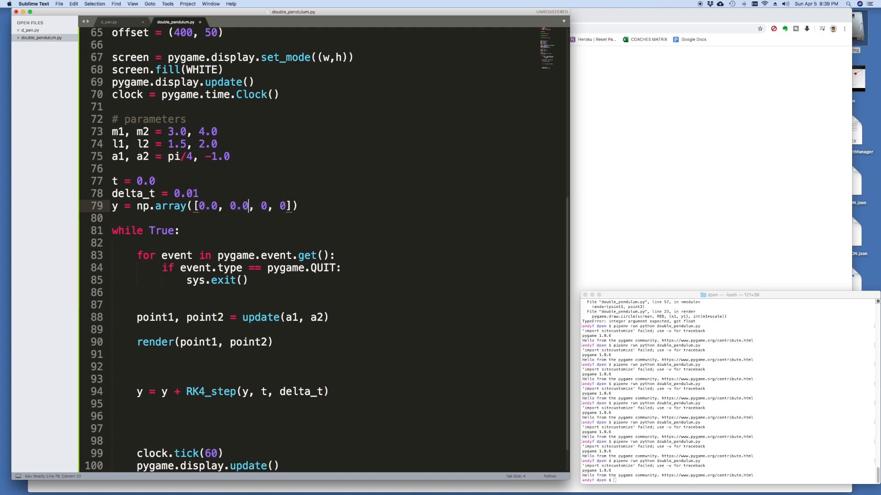
{"action": "type", "text": ".0"}
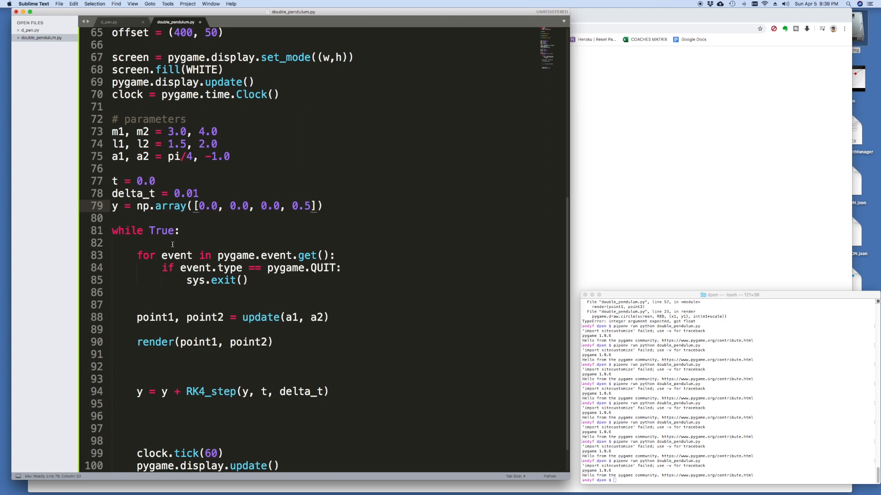
{"action": "scroll", "scroll_direction": "down", "scroll_amount": 3}
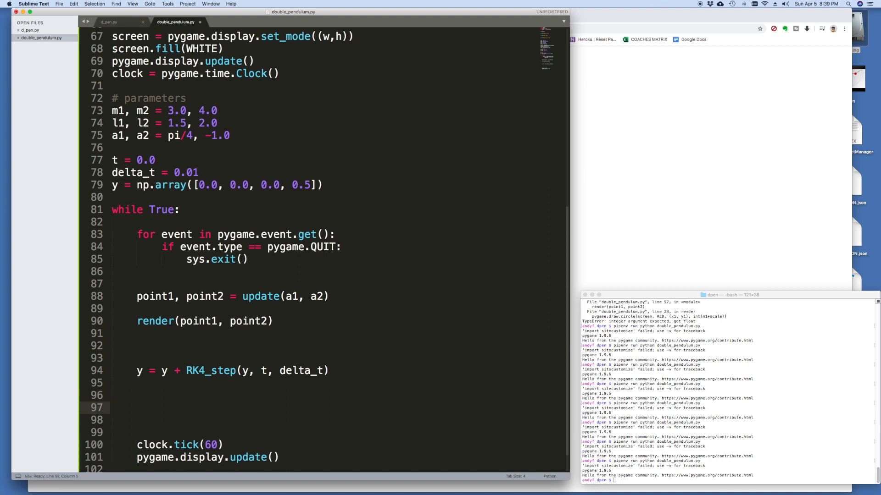
- Advance t by delta_t in the loop and call update(y[2], y[3]), then save
{"action": "type", "text": "t"}
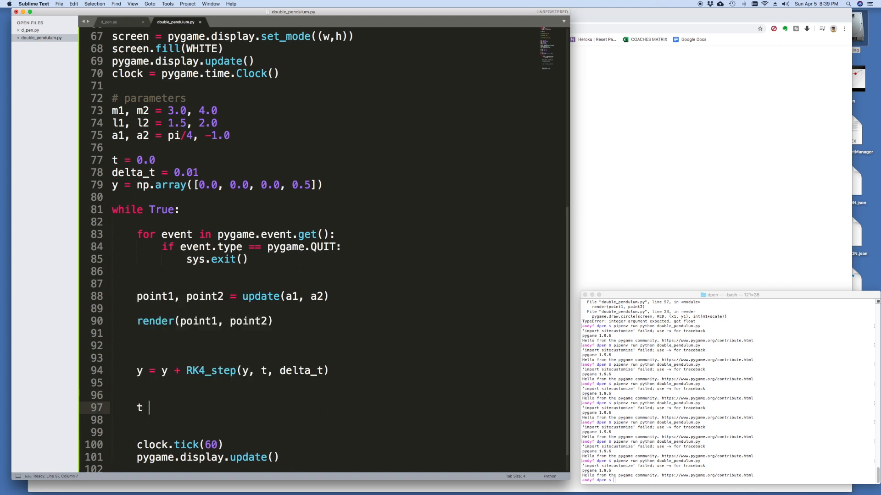
{"action": "type", "text": "+= delta_t"}
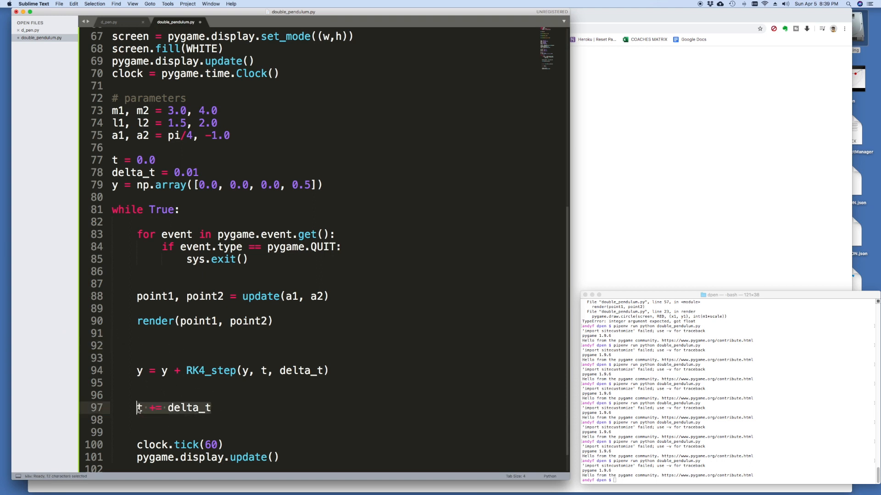
{"action": "left_click", "coordinate": [144, 358]}
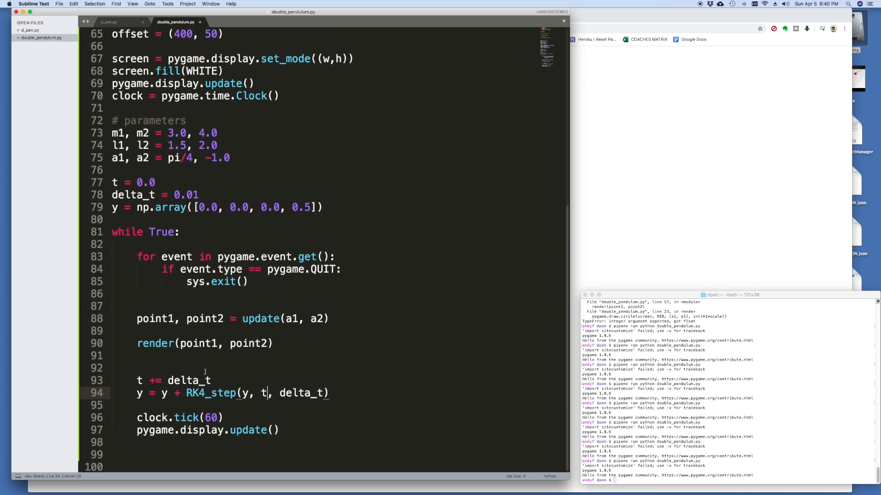
{"action": "scroll", "scroll_direction": "up", "scroll_amount": 3}
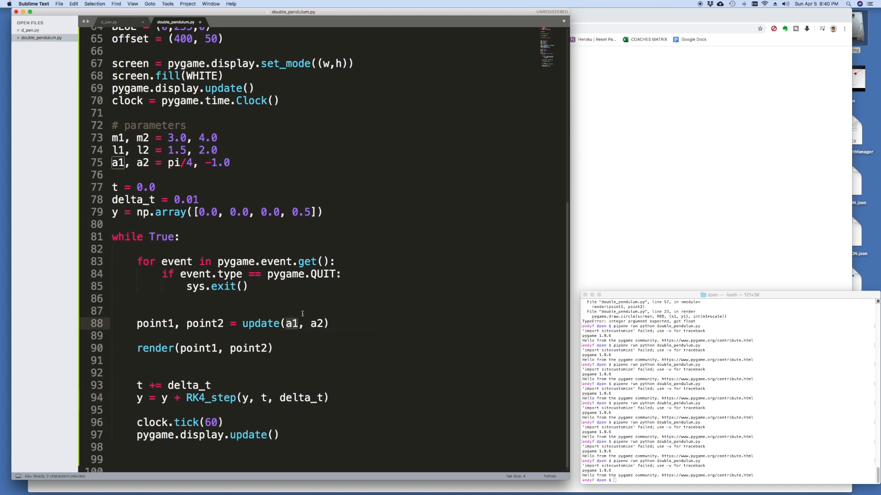
{"action": "type", "text": "y[2"}
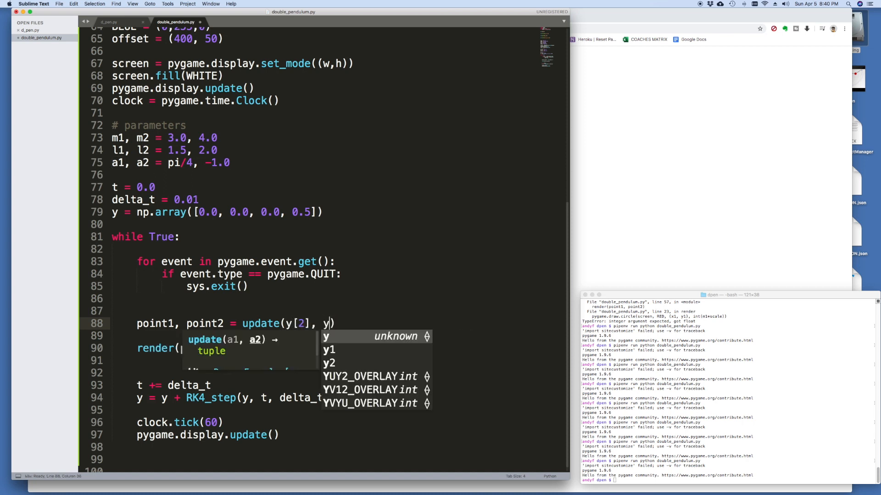
{"action": "type", "text": "[3]"}
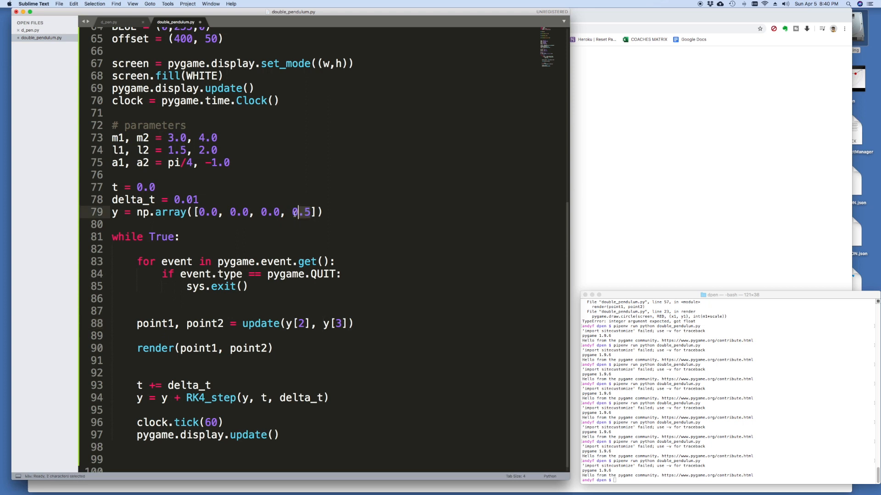
{"action": "left_click", "coordinate": [268, 372]}
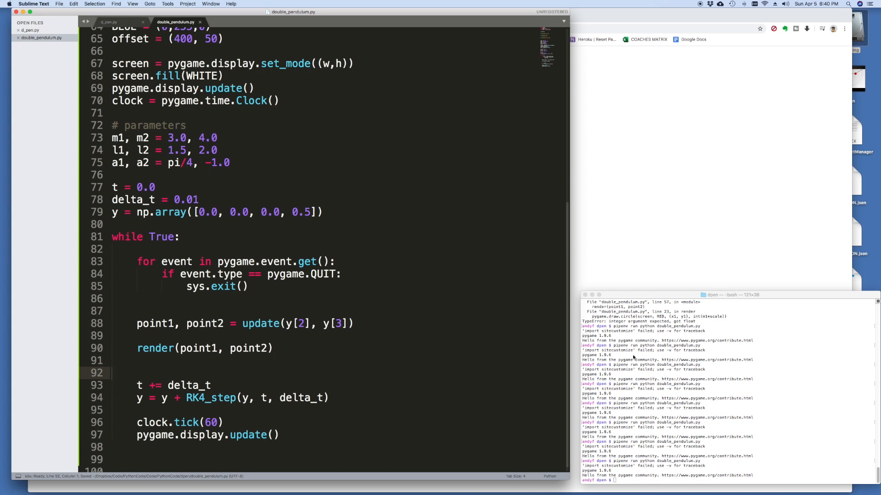
- Run the script in Terminal and add 'import numpy as np' to double_pendulum.py
{"action": "left_click", "coordinate": [666, 369]}
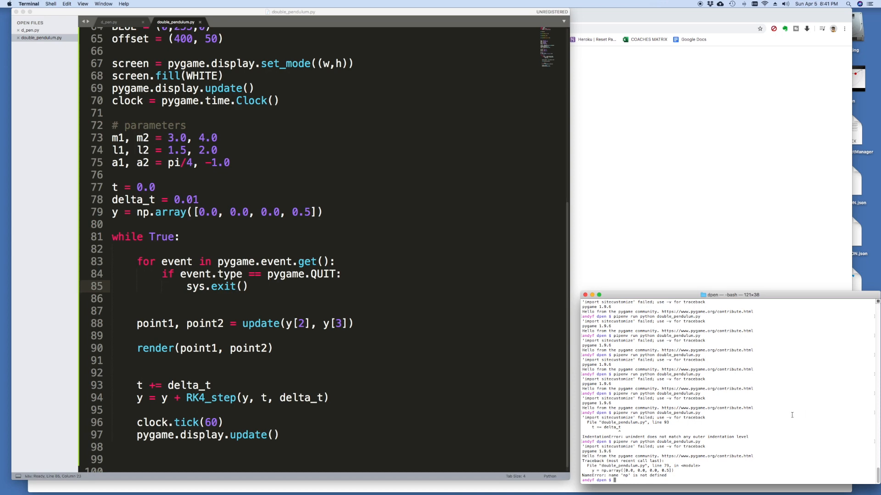
{"action": "scroll", "scroll_direction": "up", "scroll_amount": 3}
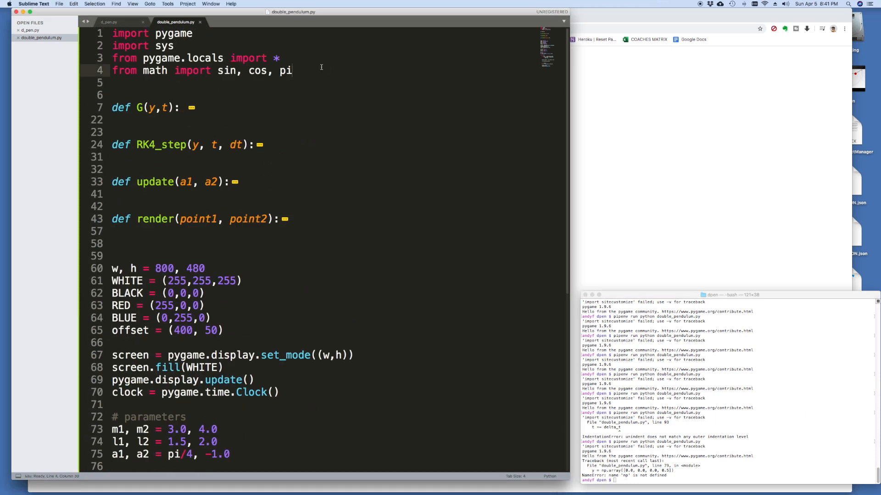
{"action": "type", "text": "i"}
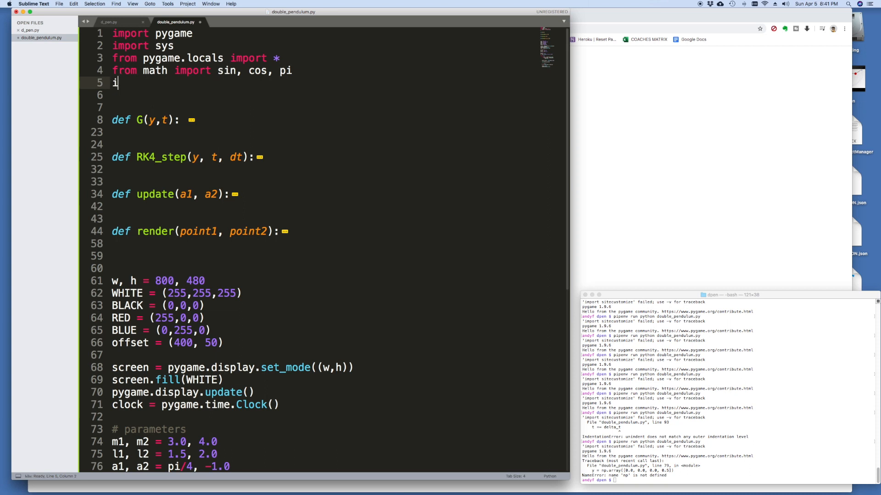
{"action": "type", "text": "mport numpy as np"}
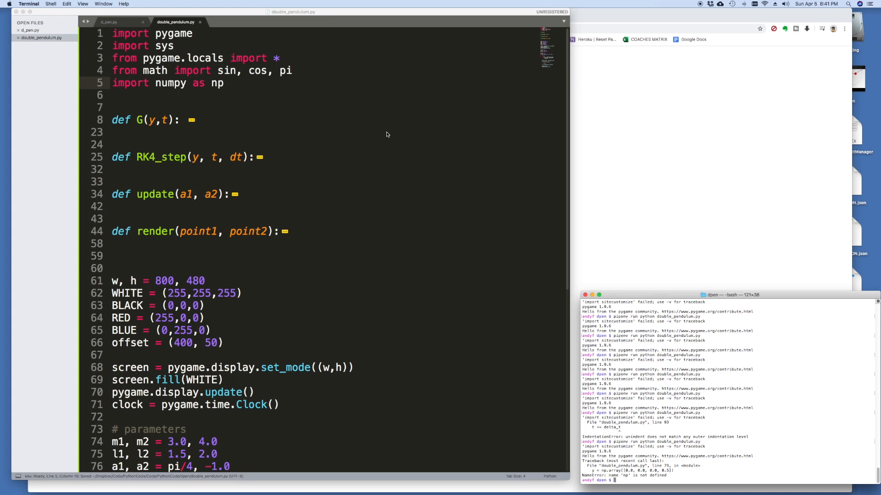
- Check d_pen.py's imports and add 'from numpy.linalg import inv' to double_pendulum.py
{"action": "left_click", "coordinate": [108, 22]}
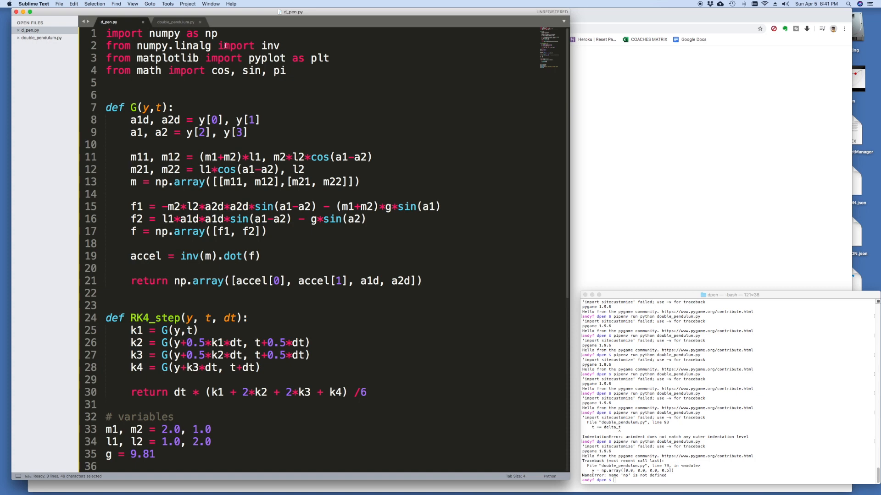
{"action": "left_click", "coordinate": [176, 22]}
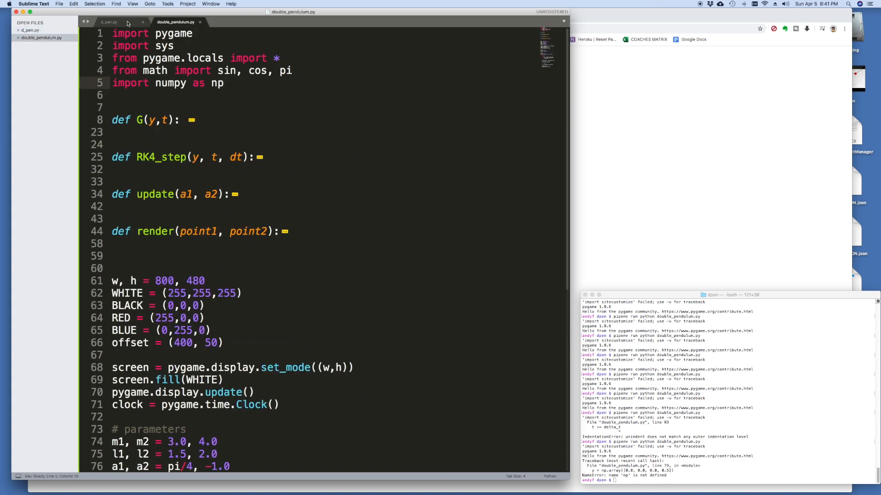
{"action": "left_click", "coordinate": [109, 21]}
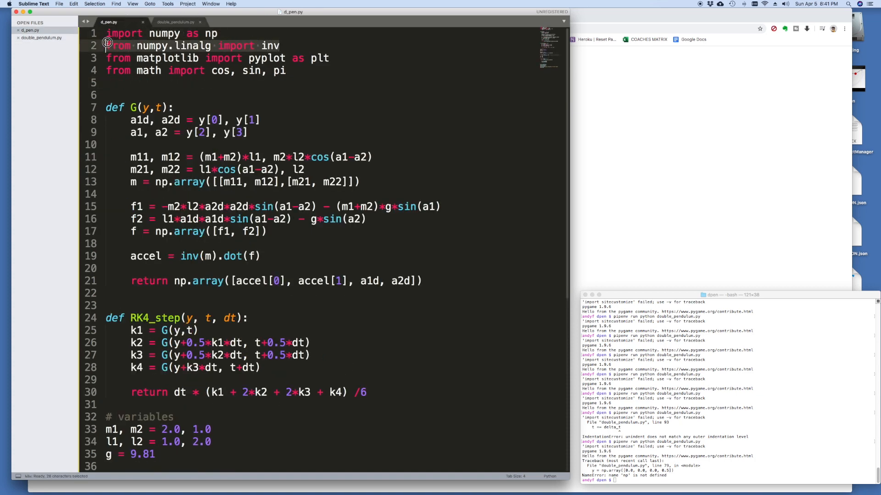
{"action": "left_click", "coordinate": [176, 21]}
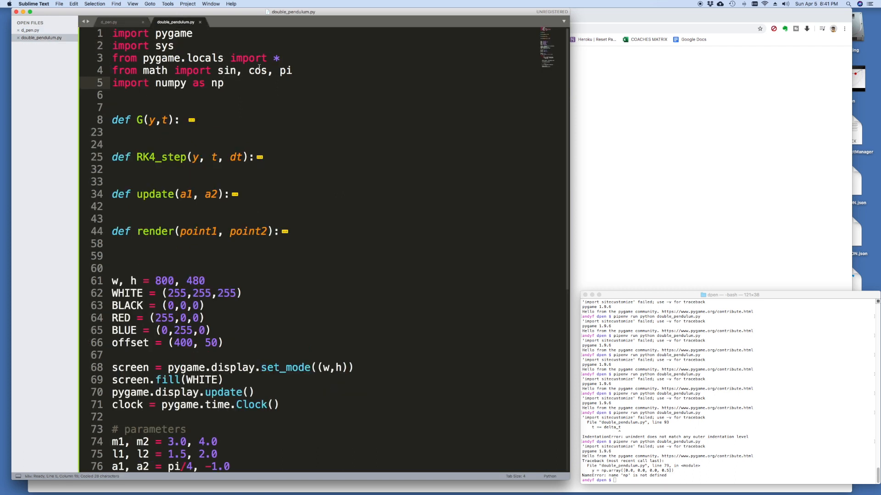
{"action": "type", "text": "from numpy.linalg import inv"}
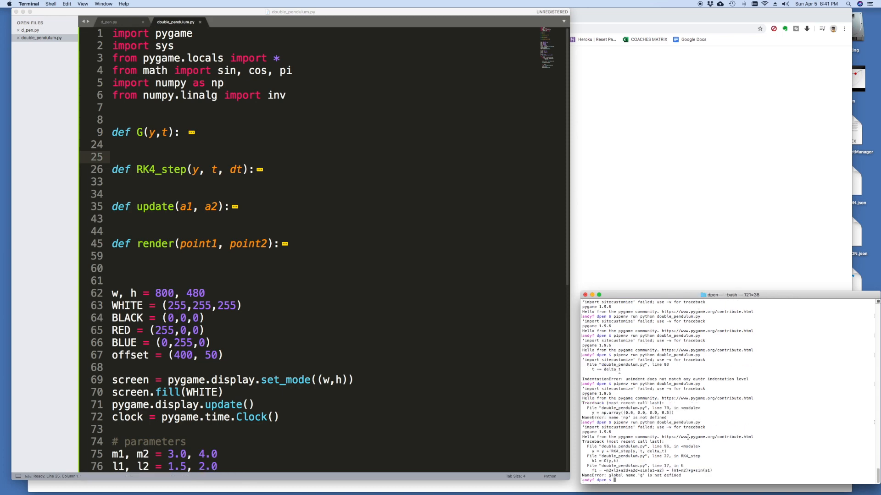
- Define gravity g = 9.81 under the parameters
{"action": "scroll", "scroll_direction": "down", "scroll_amount": 3}
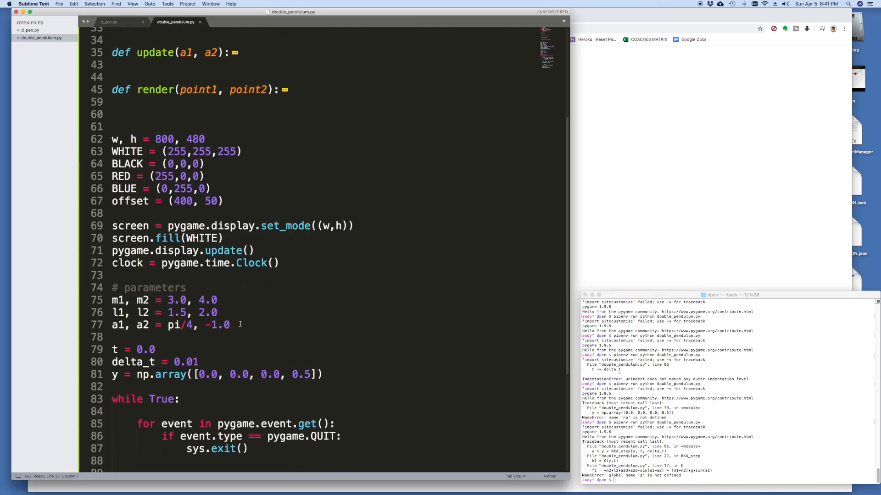
{"action": "type", "text": "g"}
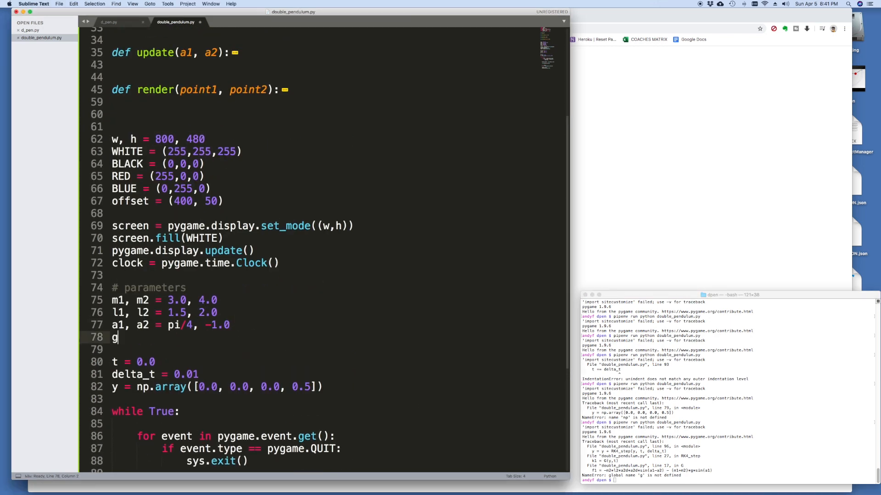
{"action": "type", "text": "= 9.81"}
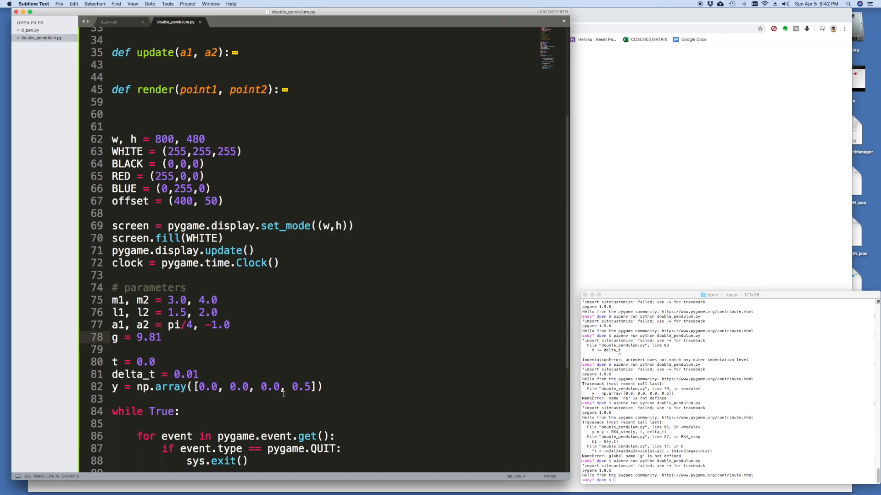
- Set m2 to 2.0 and the lower arm's starting angle to 2.0, then run and close the animation
{"action": "left_click", "coordinate": [268, 387]}
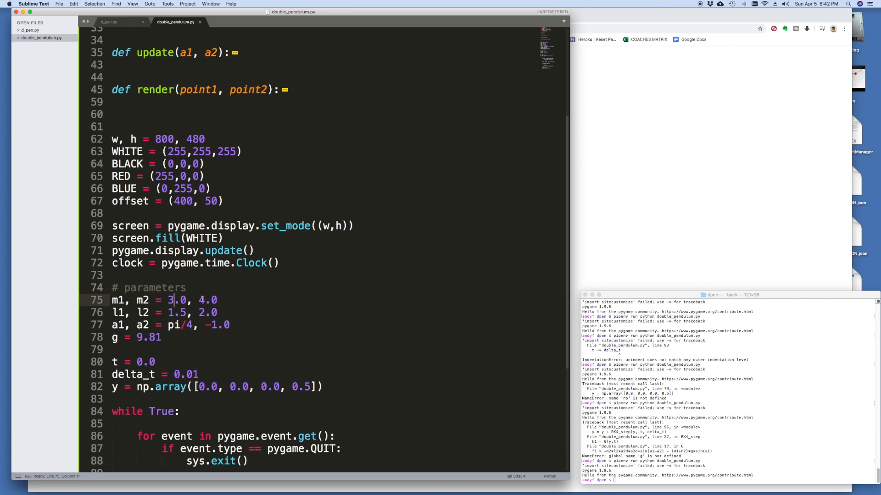
{"action": "type", "text": "2.0"}
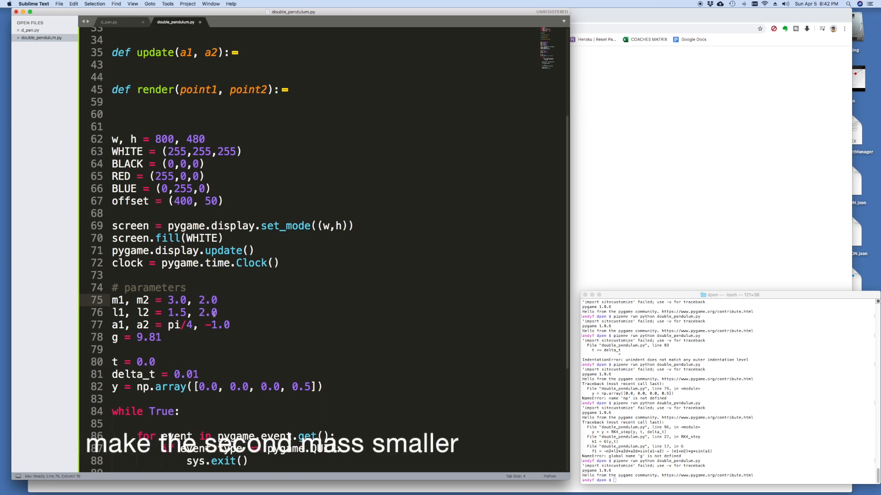
{"action": "left_click", "coordinate": [265, 388]}
{"action": "type", "text": "2"}
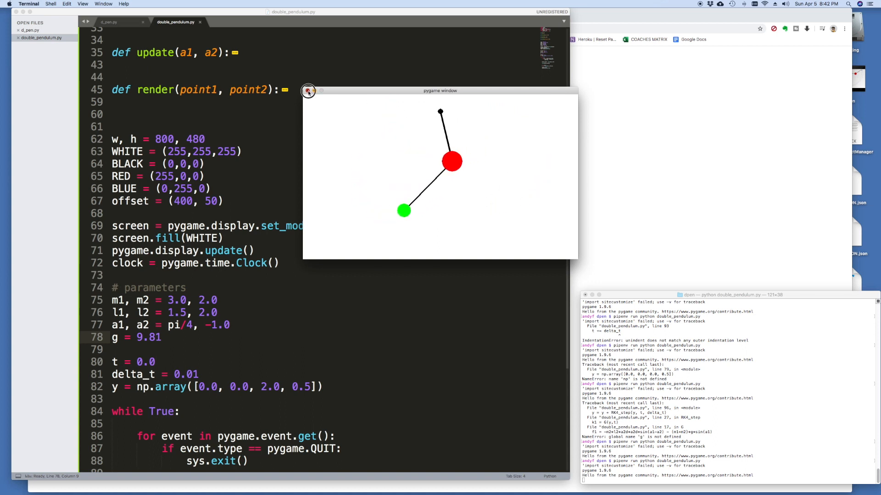
{"action": "left_click", "coordinate": [308, 90]}
{"action": "type", "text": "2"}
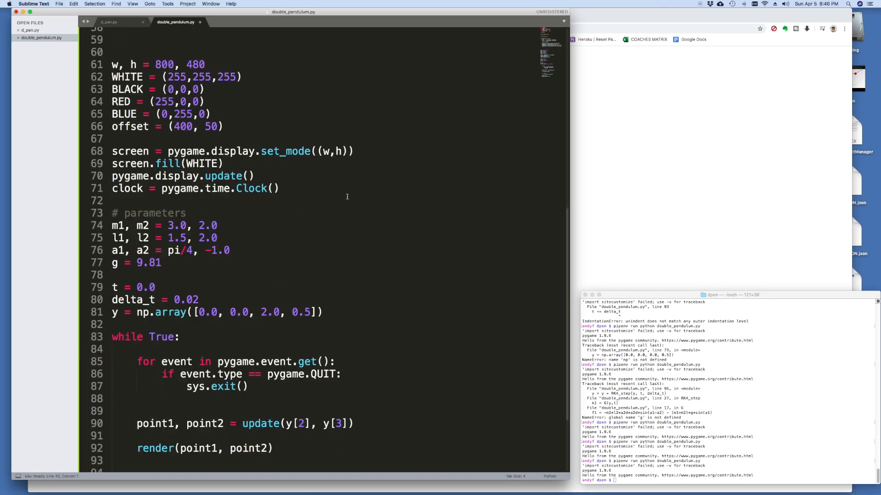
{"action": "scroll", "scroll_direction": "up", "scroll_amount": 3}
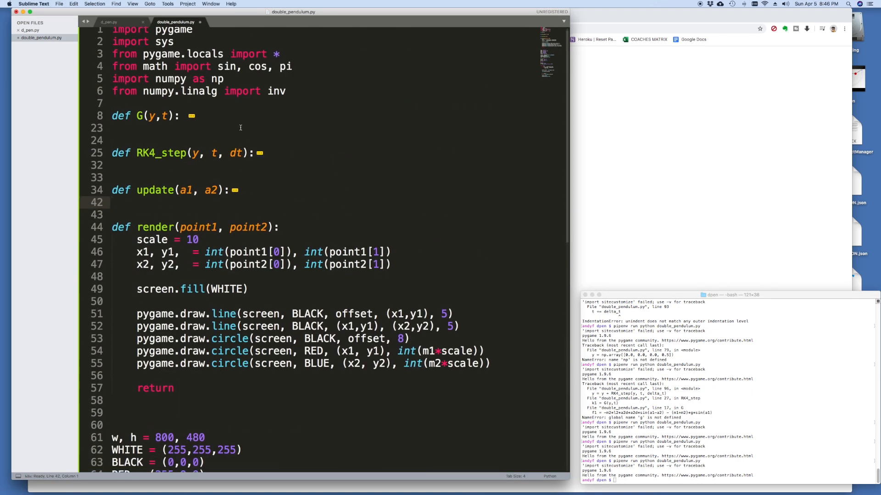
{"action": "left_click", "coordinate": [137, 103]}
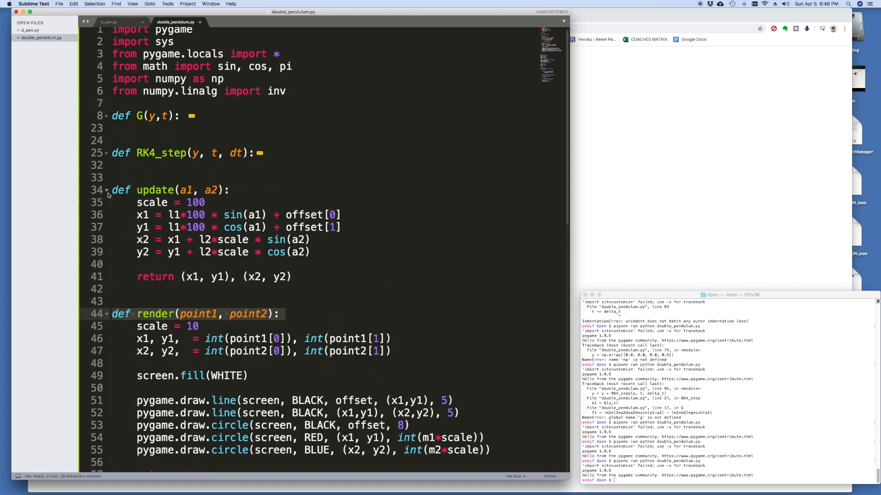
{"action": "double_click", "coordinate": [152, 203]}
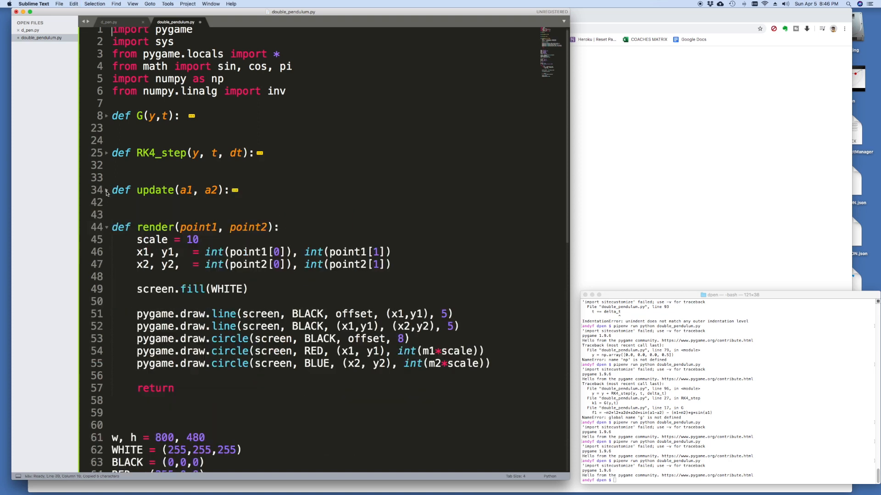
{"action": "scroll", "scroll_direction": "down", "scroll_amount": 3}
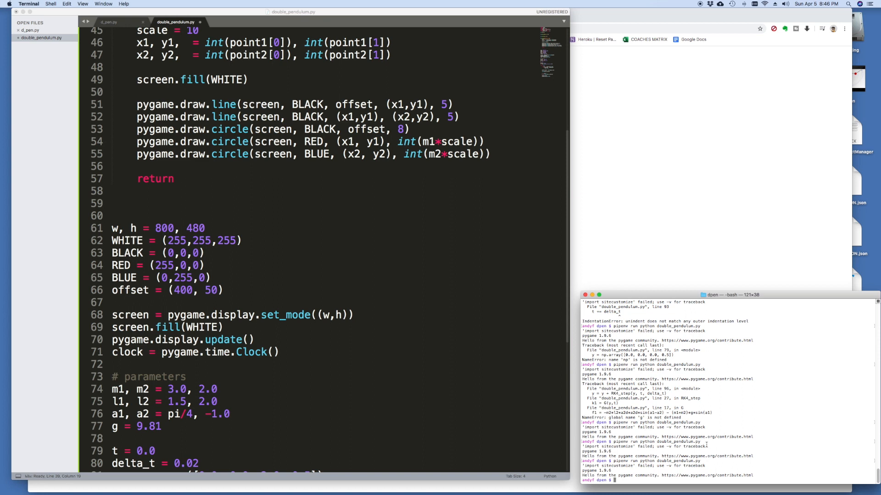
{"action": "key", "text": "Return"}
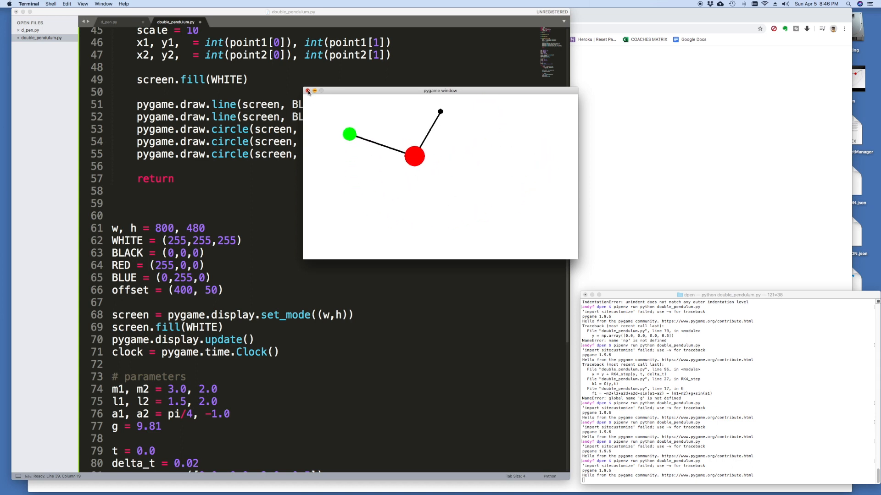
{"action": "left_click", "coordinate": [307, 90]}
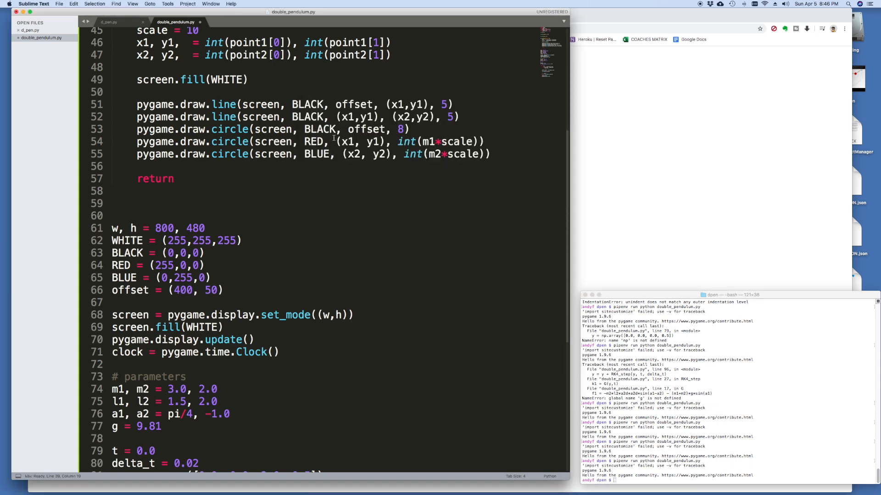
- Complete BLUE as (0,0,255) and turn a duplicated line into LT_BLUE = (230,230,255)
{"action": "scroll", "scroll_direction": "up", "scroll_amount": 3}
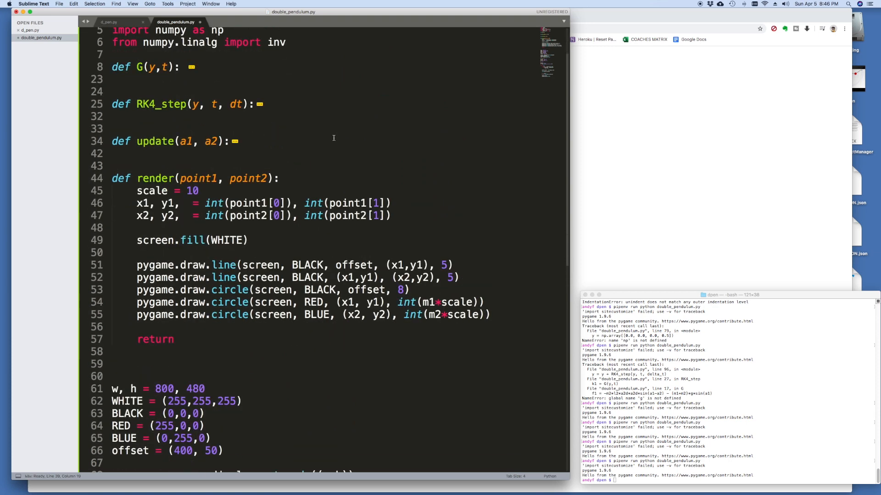
{"action": "scroll", "scroll_direction": "down", "scroll_amount": 3}
{"action": "type", "text": "0"}
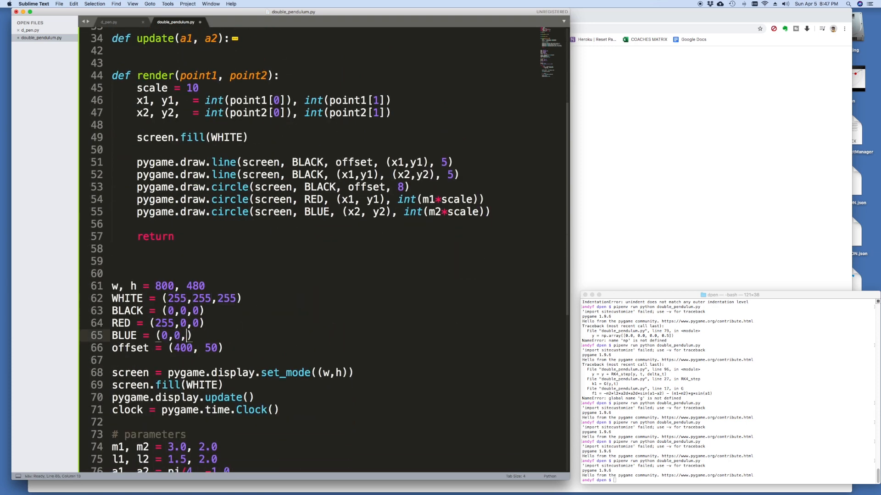
{"action": "type", "text": "255"}
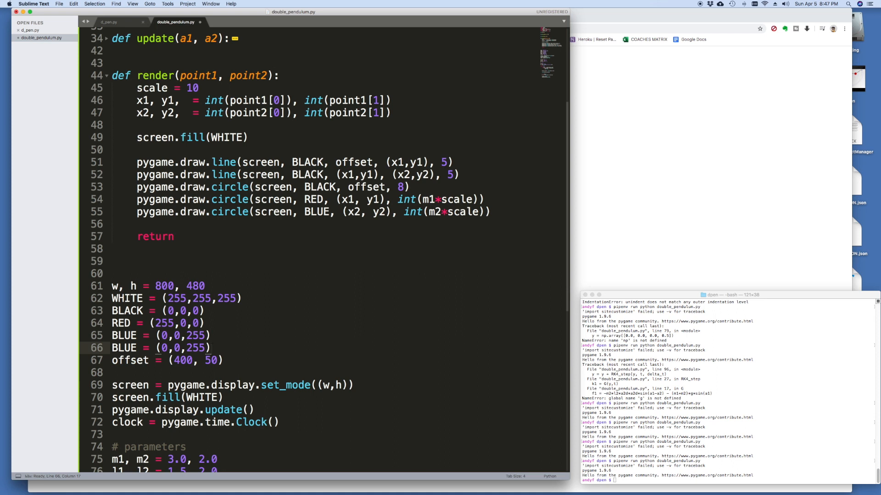
{"action": "left_click", "coordinate": [112, 348]}
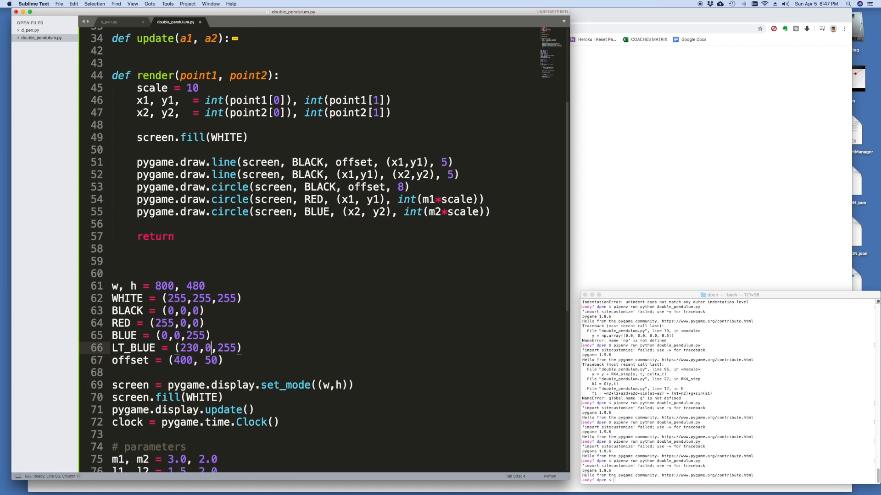
{"action": "type", "text": "23"}
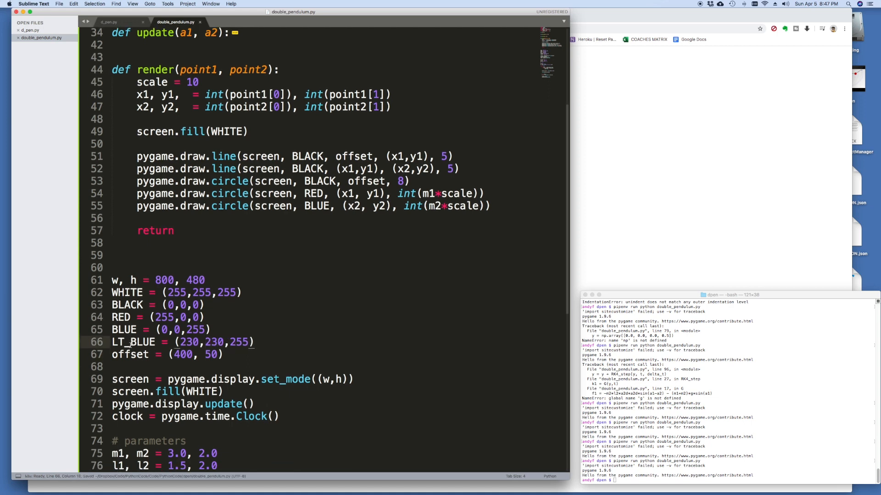
{"action": "scroll", "scroll_direction": "down", "scroll_amount": 3}
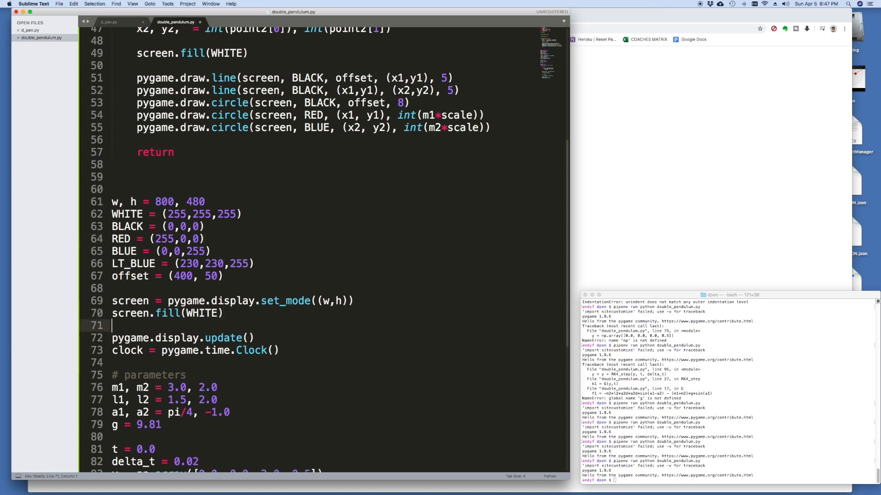
- Add trace = screen.copy() after screen.fill(WHITE)
{"action": "type", "text": "trace ="}
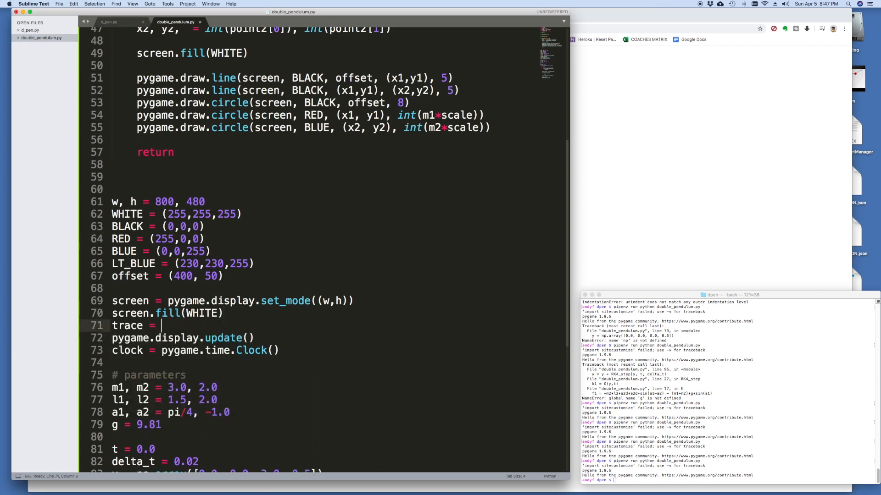
{"action": "type", "text": "screen.copy("}
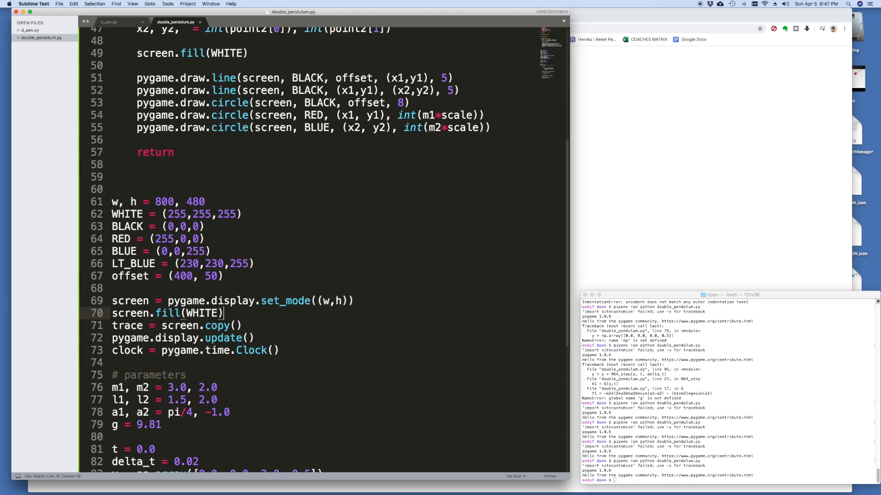
{"action": "scroll", "scroll_direction": "up", "scroll_amount": 3}
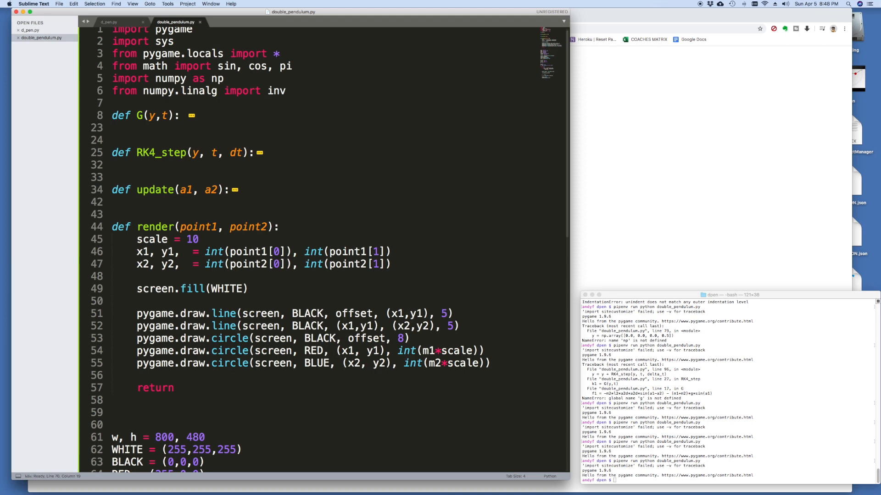
{"action": "scroll", "scroll_direction": "down", "scroll_amount": 3}
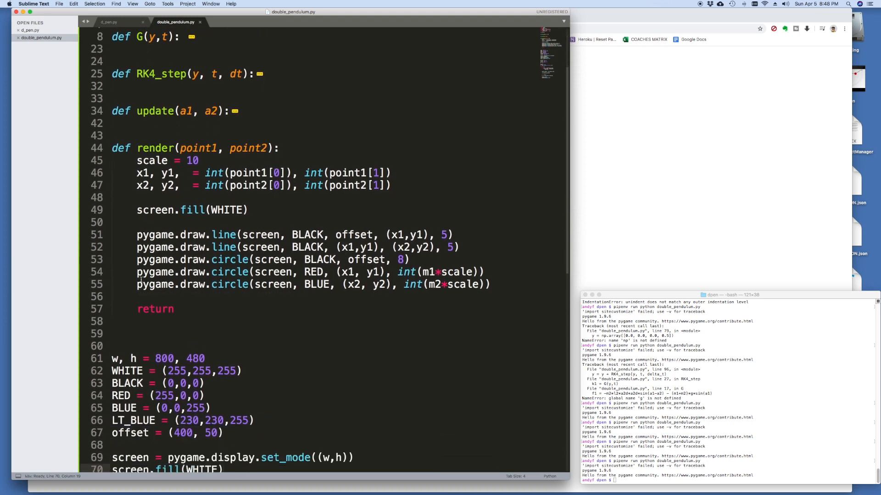
{"action": "scroll", "scroll_direction": "down", "scroll_amount": 3}
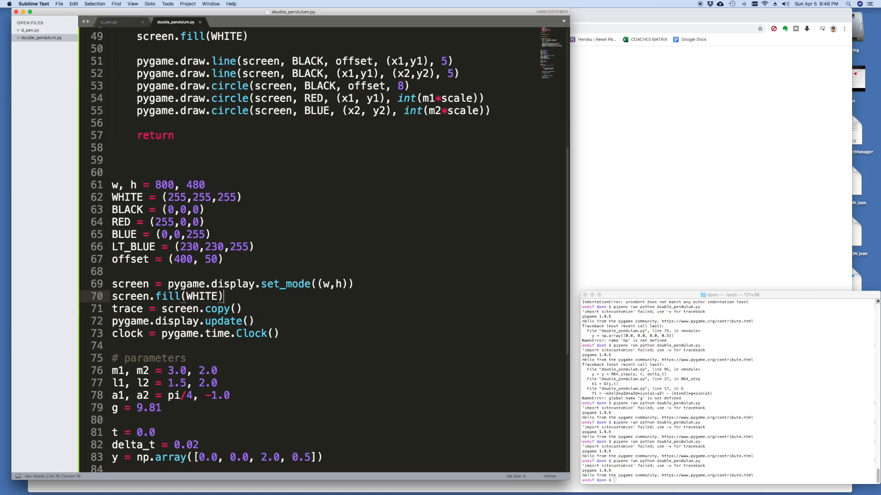
{"action": "scroll", "scroll_direction": "down", "scroll_amount": 3}
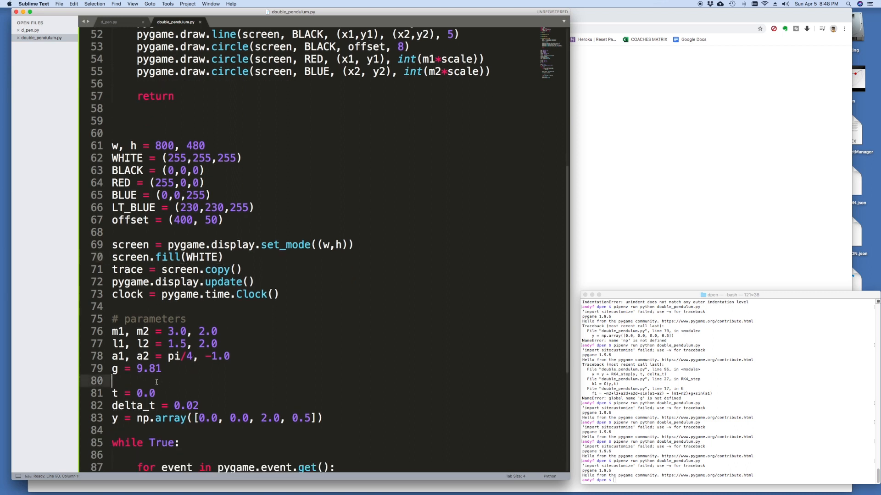
- Add prev_point = None above t = 0.0 and scroll through the main loop
{"action": "type", "text": "prev_point = None"}
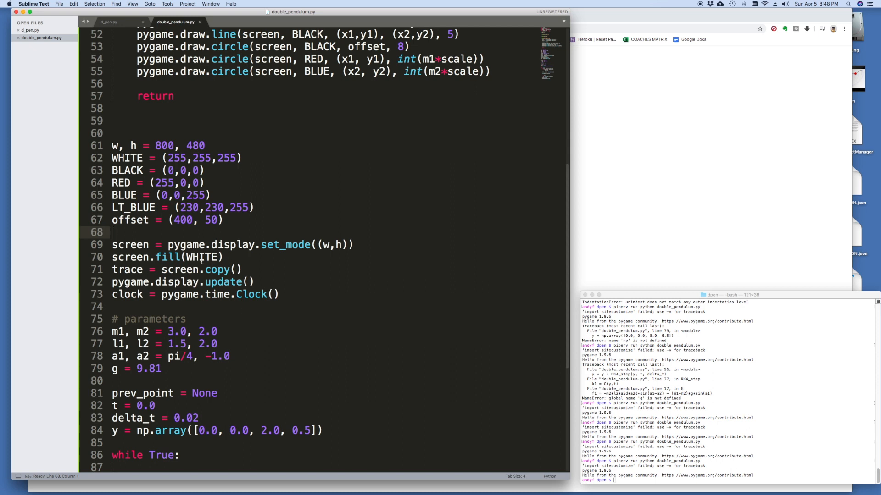
{"action": "scroll", "scroll_direction": "down", "scroll_amount": 3}
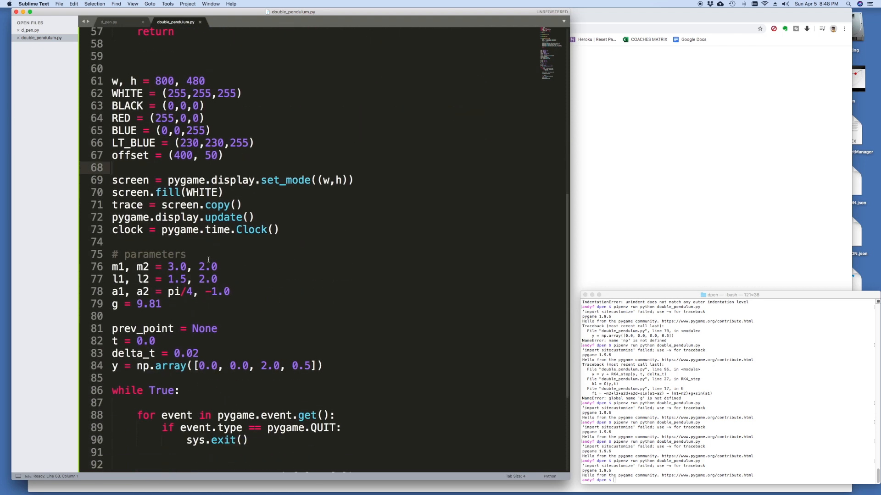
{"action": "scroll", "scroll_direction": "down", "scroll_amount": 3}
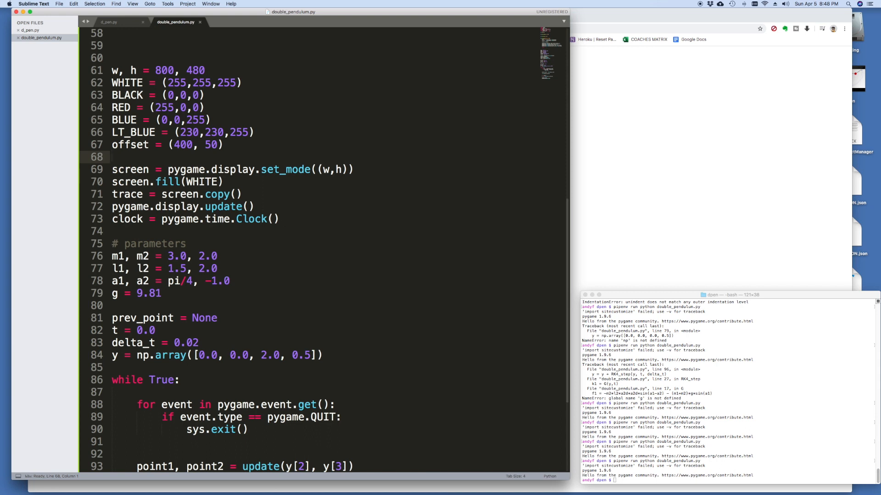
{"action": "scroll", "scroll_direction": "up", "scroll_amount": 3}
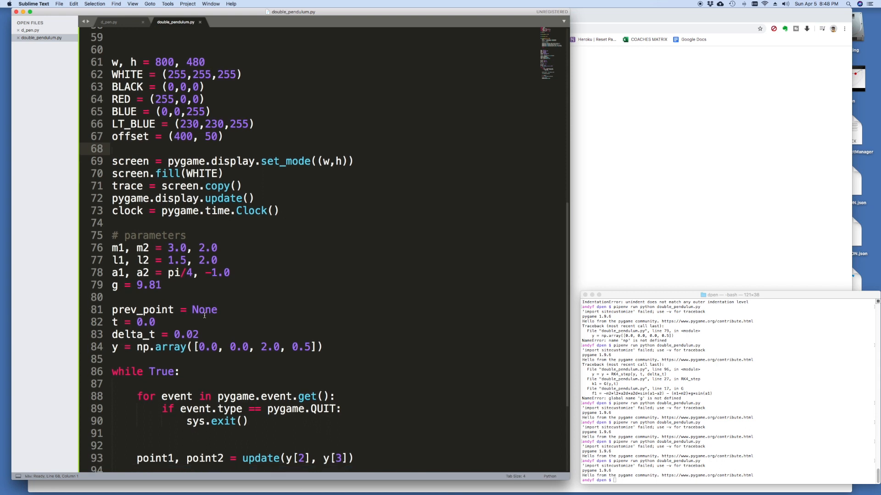
{"action": "scroll", "scroll_direction": "up", "scroll_amount": 3}
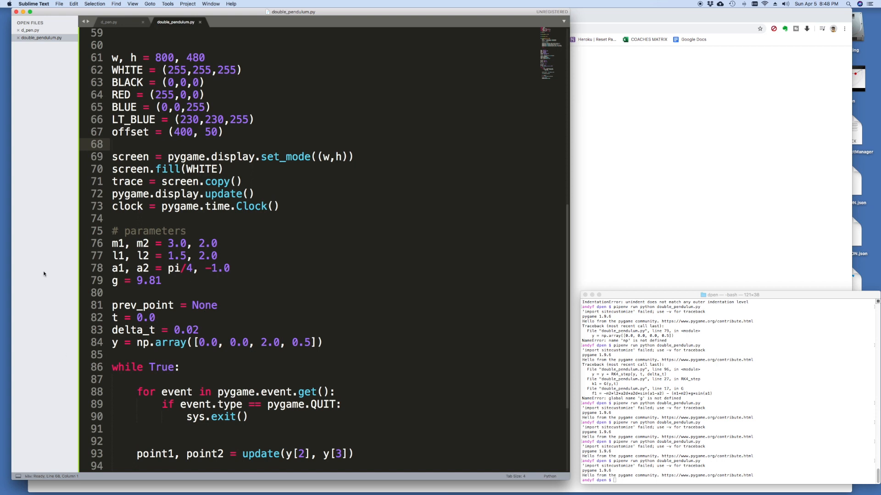
- At the start of render, add an if prev_point check unpacking xp, yp from prev_point
{"action": "scroll", "scroll_direction": "up", "scroll_amount": 3}
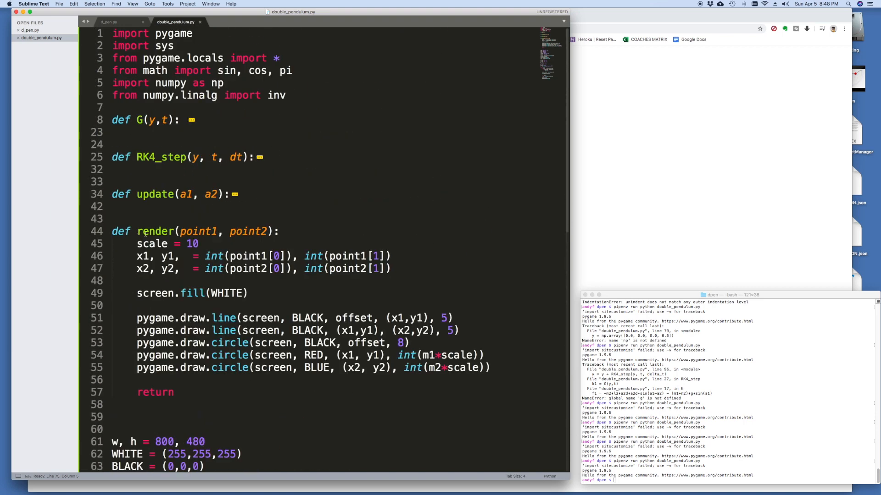
{"action": "left_click", "coordinate": [320, 292]}
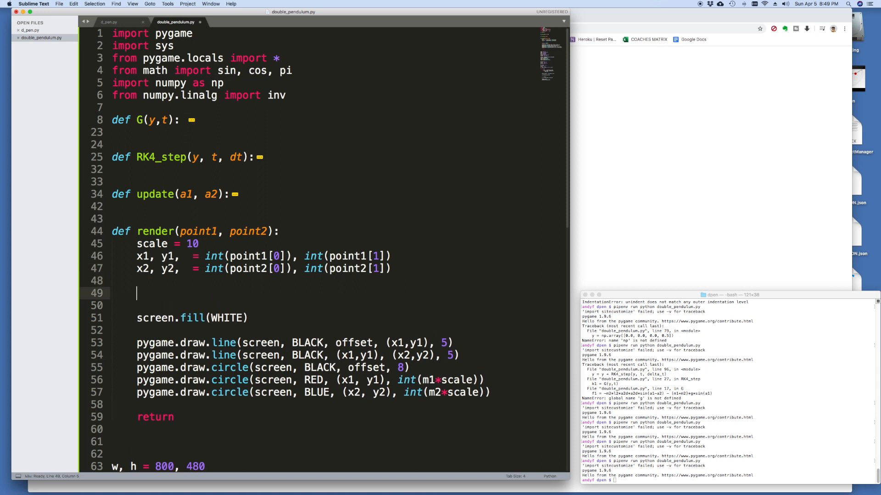
{"action": "type", "text": "if"}
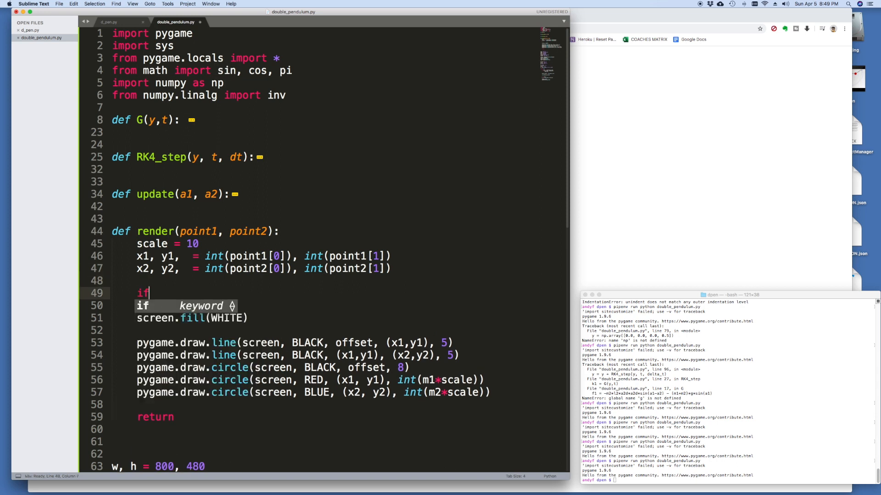
{"action": "type", "text": "prev_point:"}
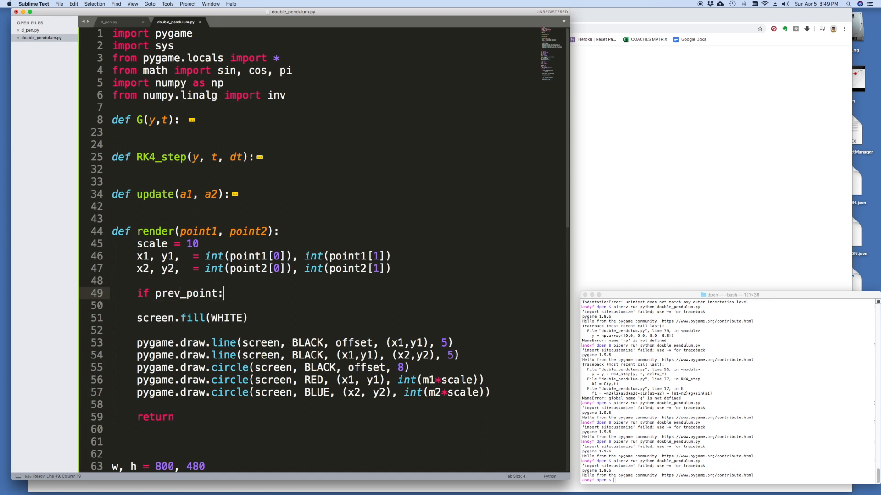
{"action": "key", "text": "Return"}
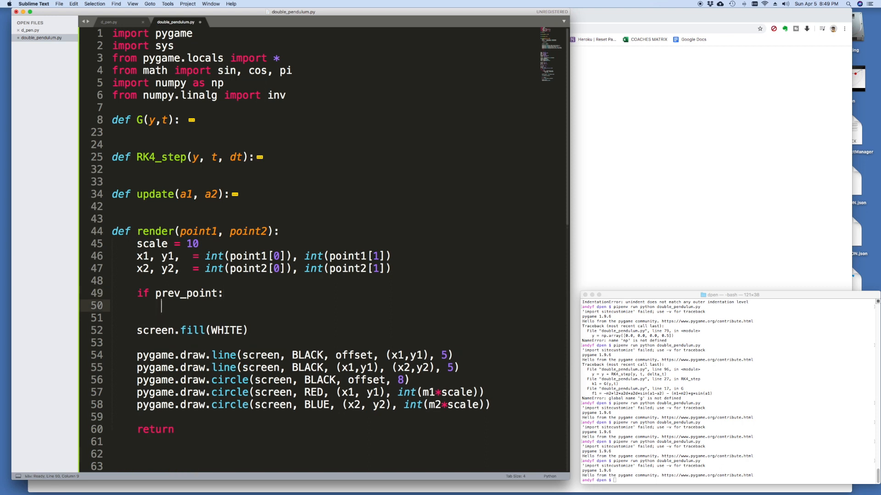
{"action": "type", "text": "xp,"}
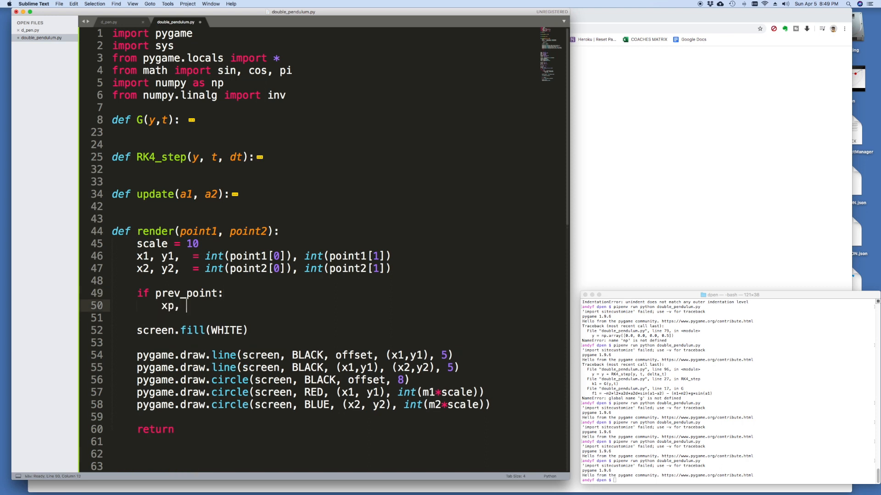
{"action": "type", "text": "yp ="}
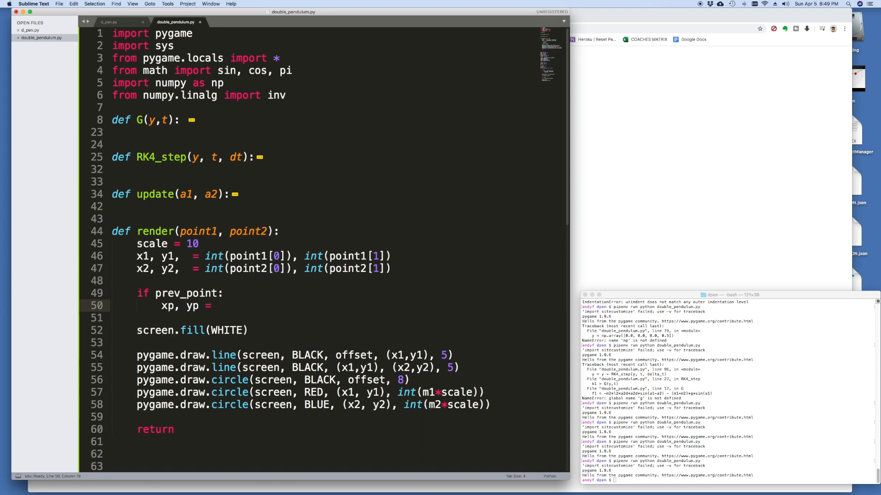
{"action": "type", "text": "prev_point[0"}
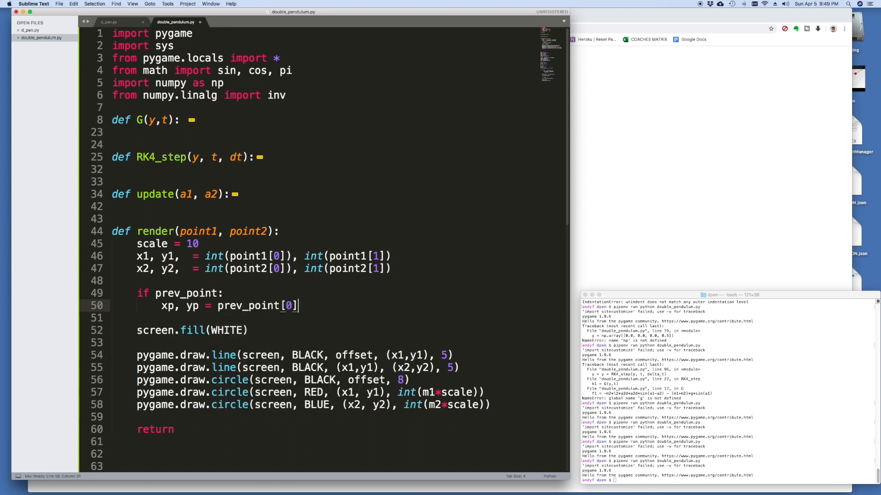
{"action": "type", "text": ", prev_point"}
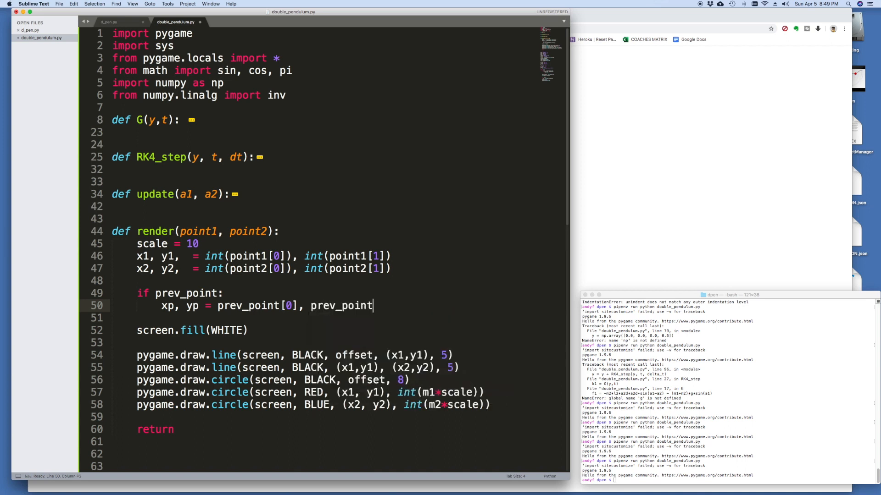
{"action": "type", "text": "[1]"}
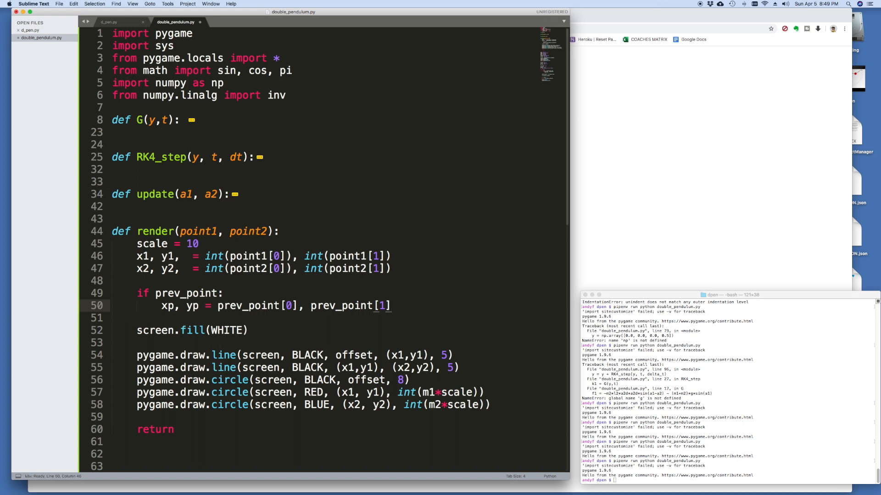
- Inside the check, draw an LT_BLUE line on trace from (xp, yp) to (x2, y2)
{"action": "key", "text": "enter"}
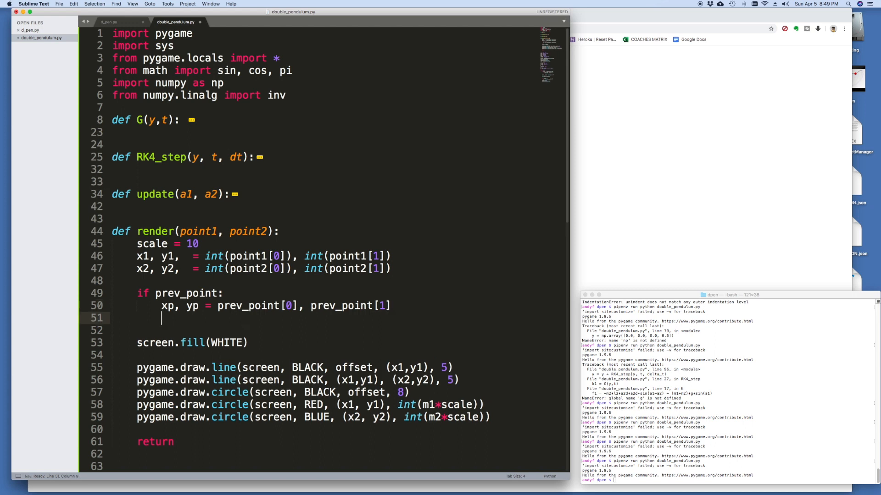
{"action": "type", "text": "pygame"}
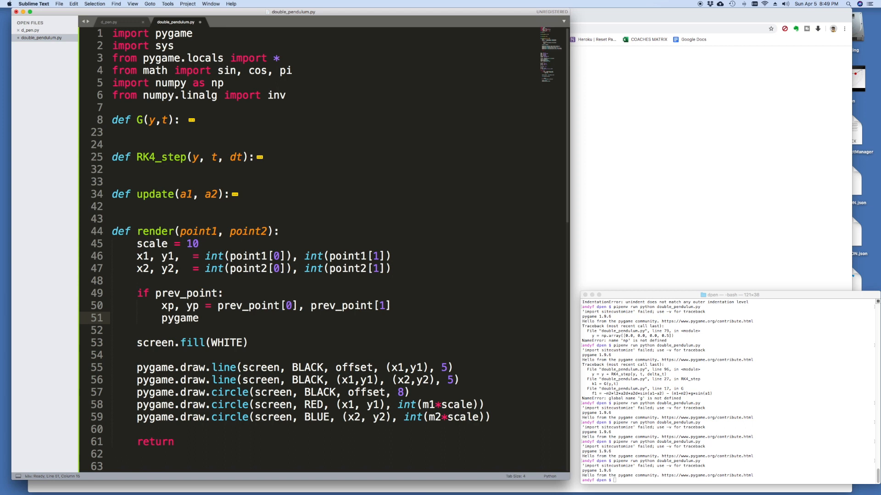
{"action": "type", "text": ".drawl"}
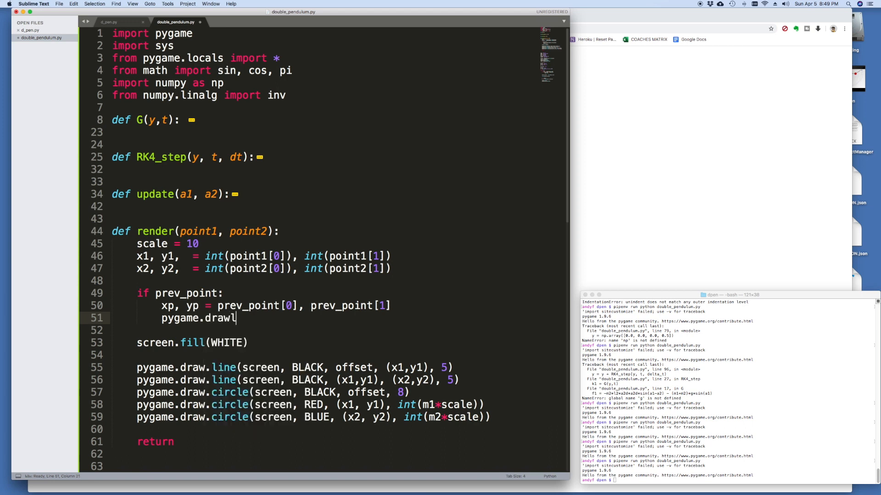
{"action": "type", "text": "ine("}
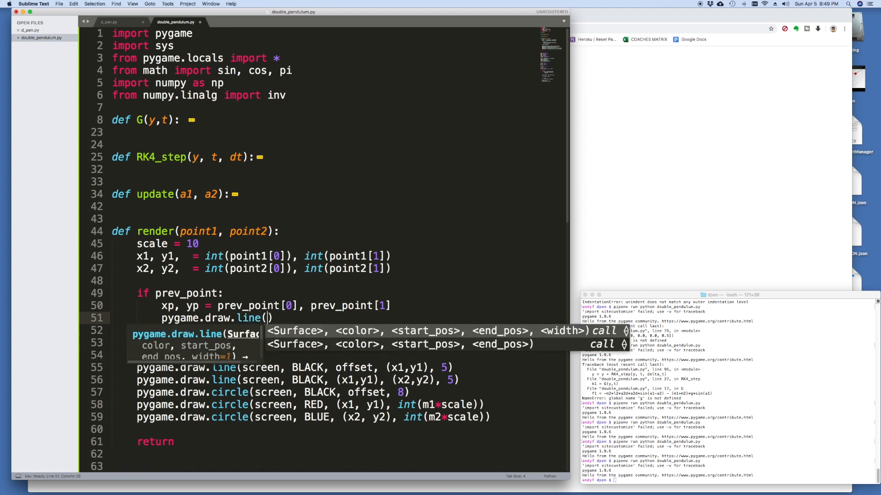
{"action": "type", "text": "trace"}
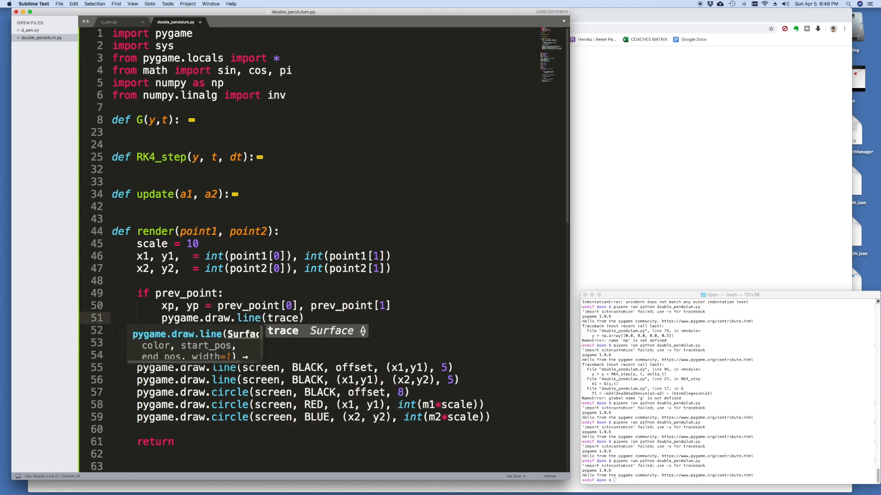
{"action": "type", "text": ", LT_BLUE"}
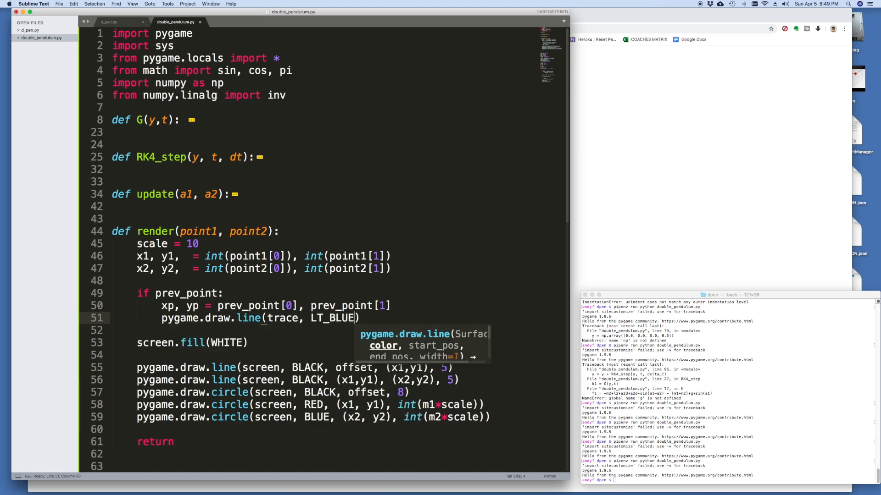
{"action": "type", "text": ", ("}
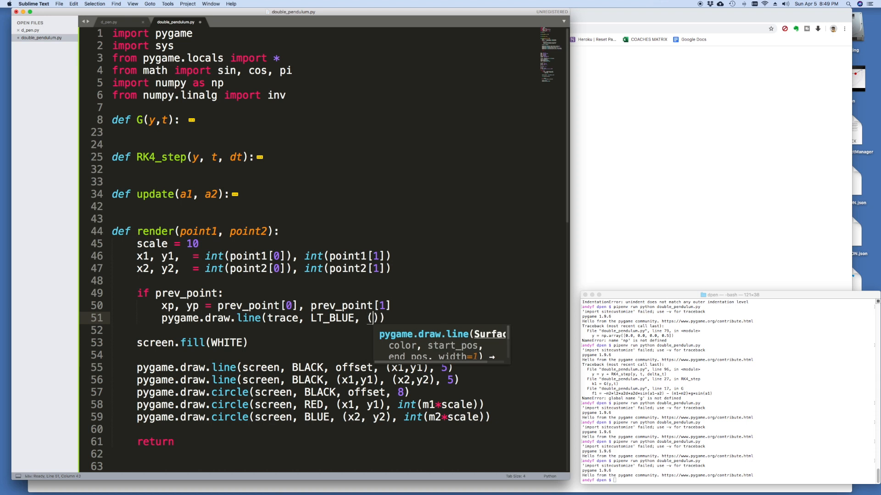
{"action": "type", "text": "xp, yp"}
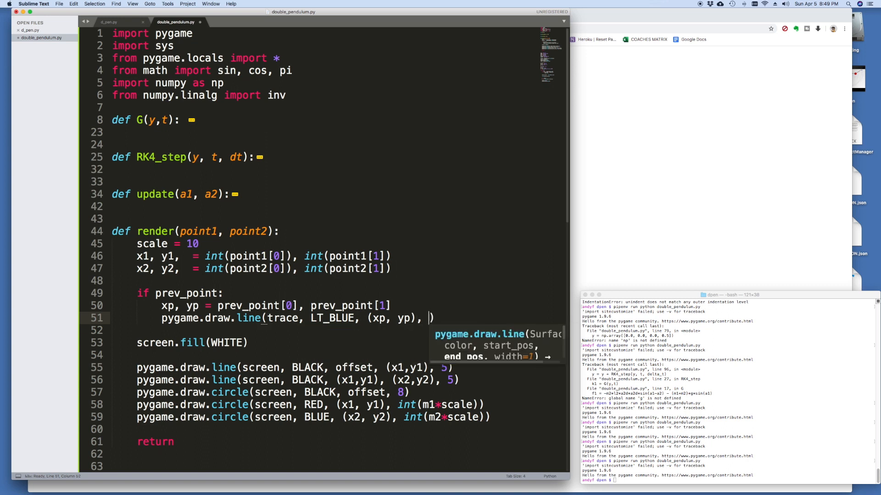
{"action": "type", "text": "(x2,"}
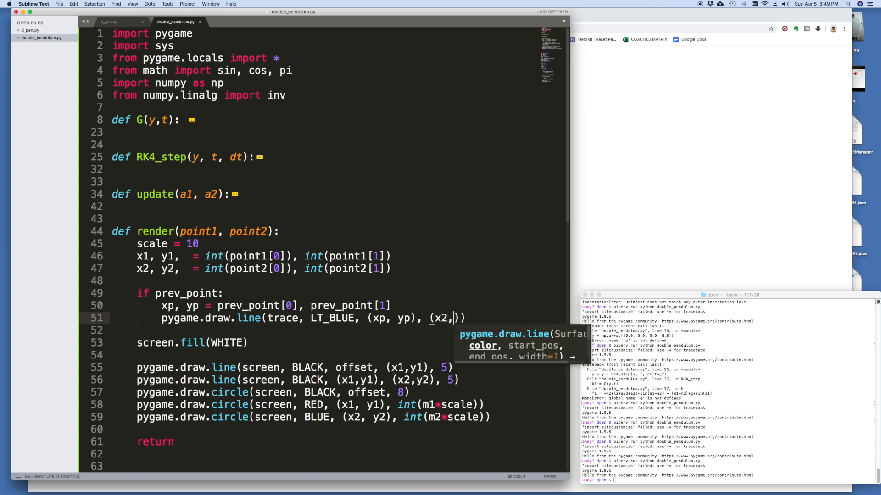
{"action": "type", "text": "y2)"}
{"action": "type", "text": "screen.blit("}
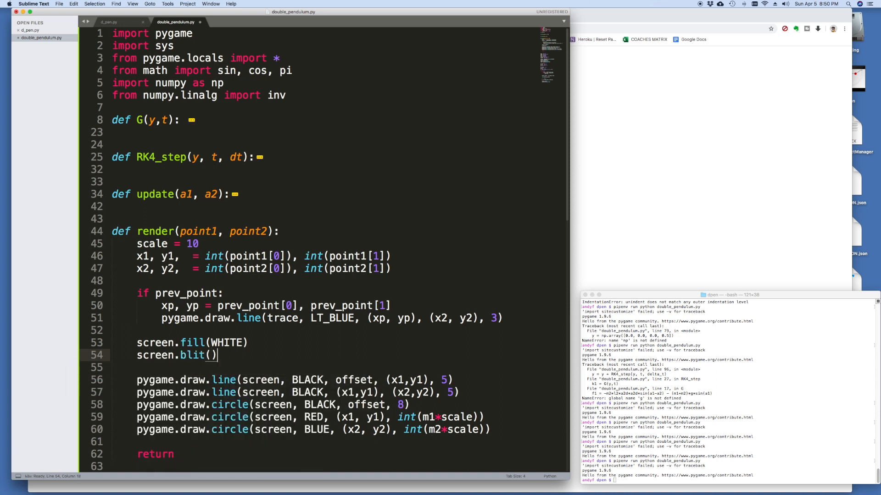
- Blit the trace surface onto the screen at (0,0) after filling
{"action": "type", "text": "trace, ("}
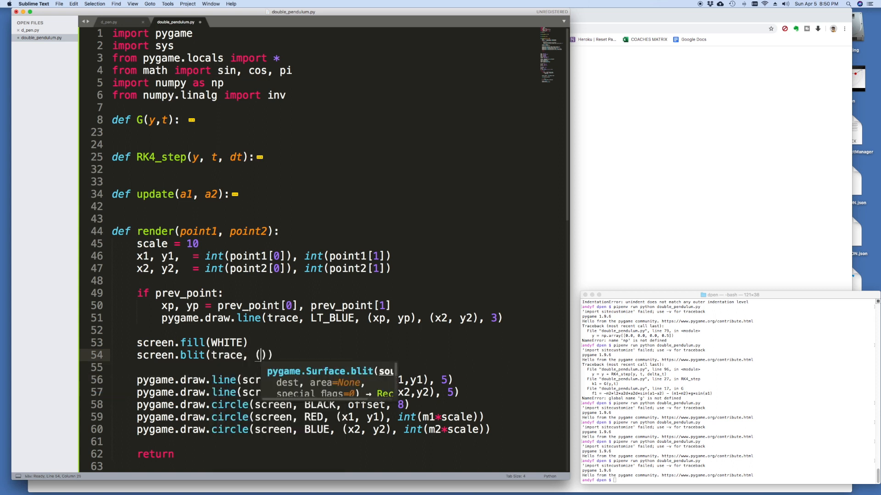
{"action": "type", "text": "0,0"}
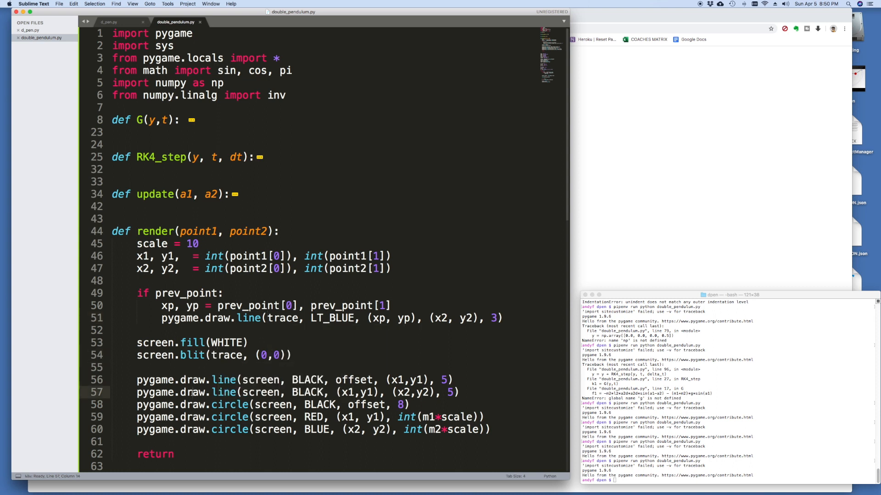
{"action": "scroll", "scroll_direction": "down", "scroll_amount": 3}
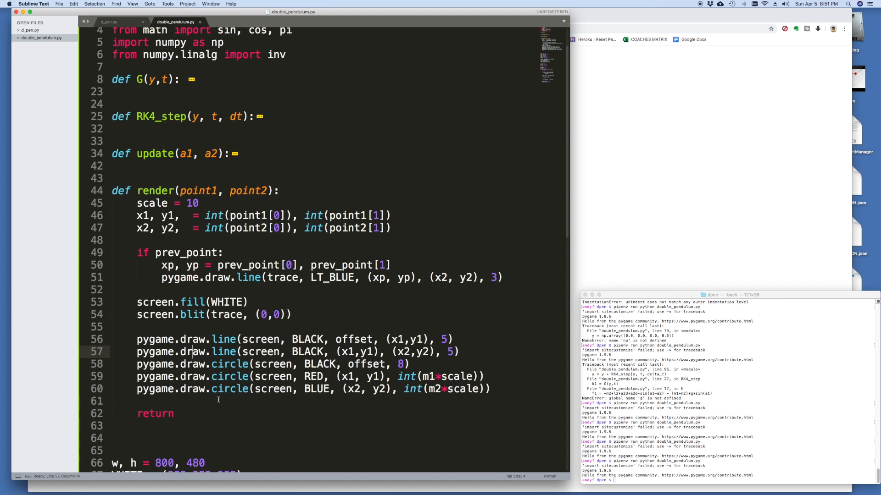
- Make render return (x2, y2)
{"action": "type", "text": "()"}
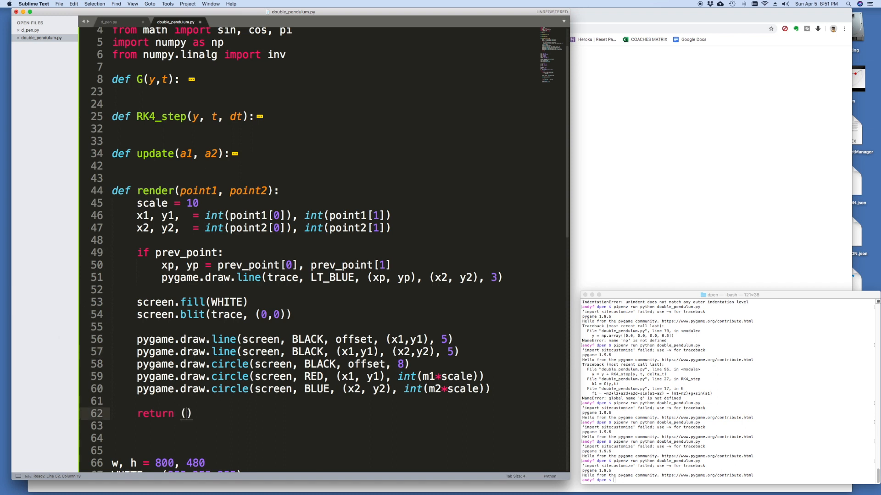
{"action": "type", "text": "x2, y2"}
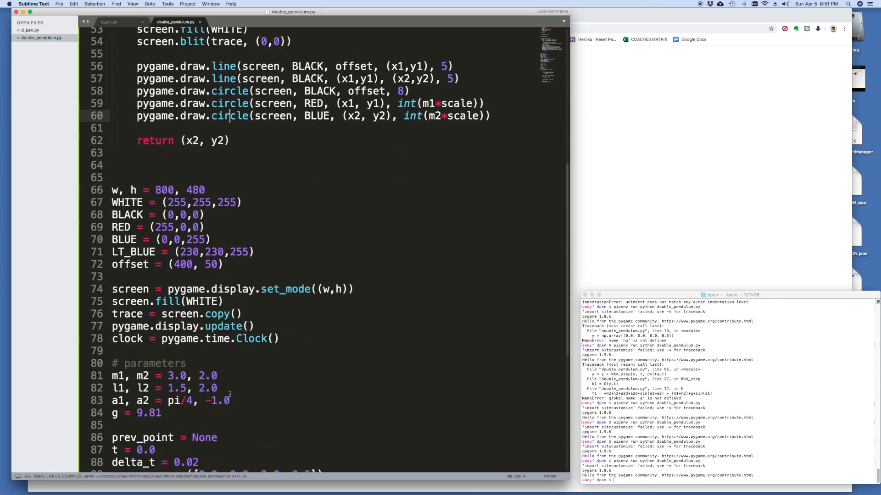
{"action": "scroll", "scroll_direction": "down", "scroll_amount": 3}
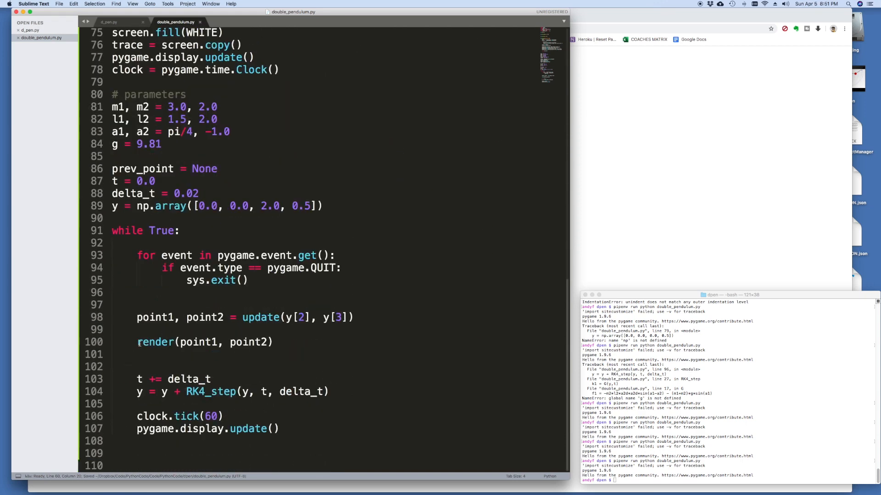
- Assign prev_point = render(point1, point2) in the while loop
{"action": "type", "text": "prev_point ="}
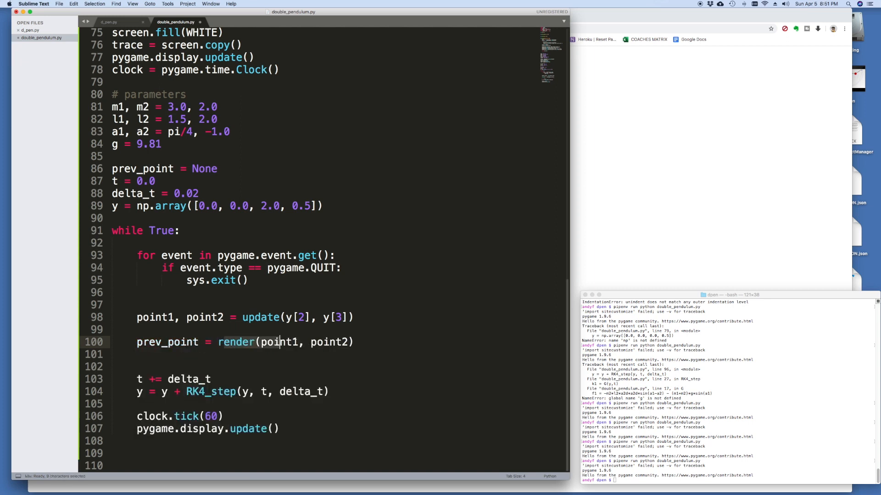
{"action": "double_click", "coordinate": [183, 342]}
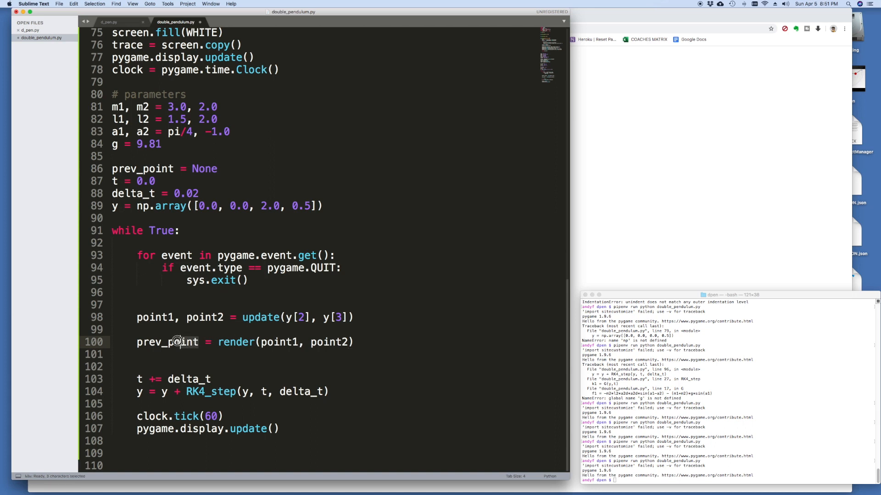
{"action": "double_click", "coordinate": [167, 343]}
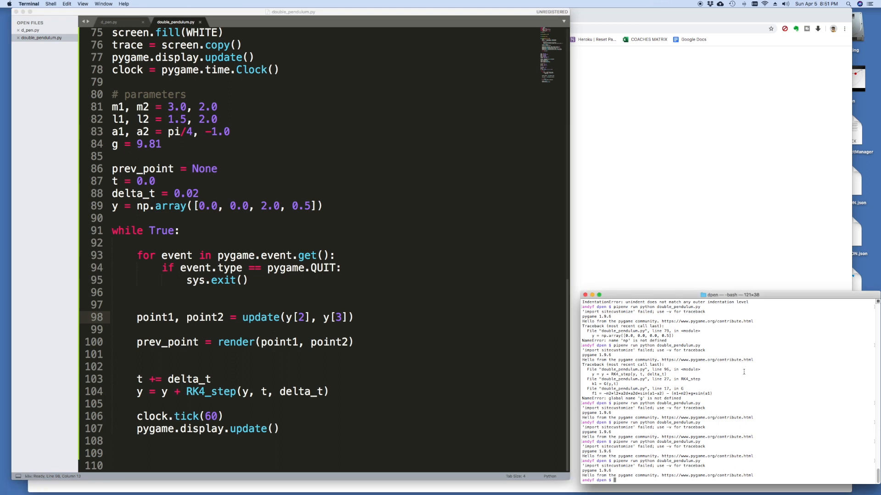
- Rerun pipenv run python double_pendulum.py in Terminal to test the trace trail
{"action": "key", "text": "Return"}
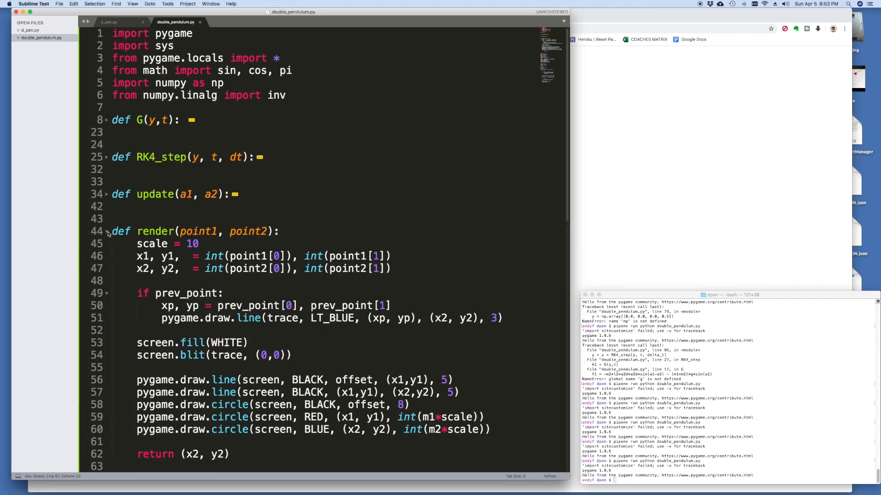
- Tidy the blank lines between the functions and add a line before the main loop
{"action": "left_click", "coordinate": [106, 231]}
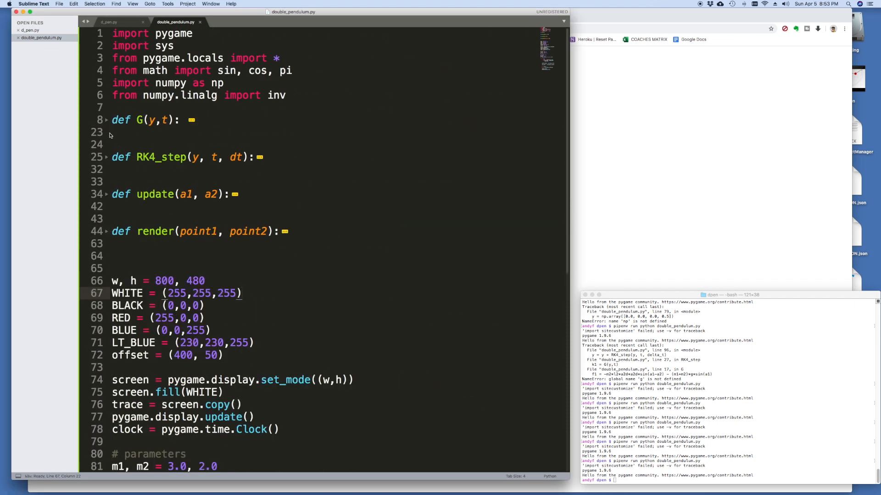
{"action": "left_click", "coordinate": [112, 144]}
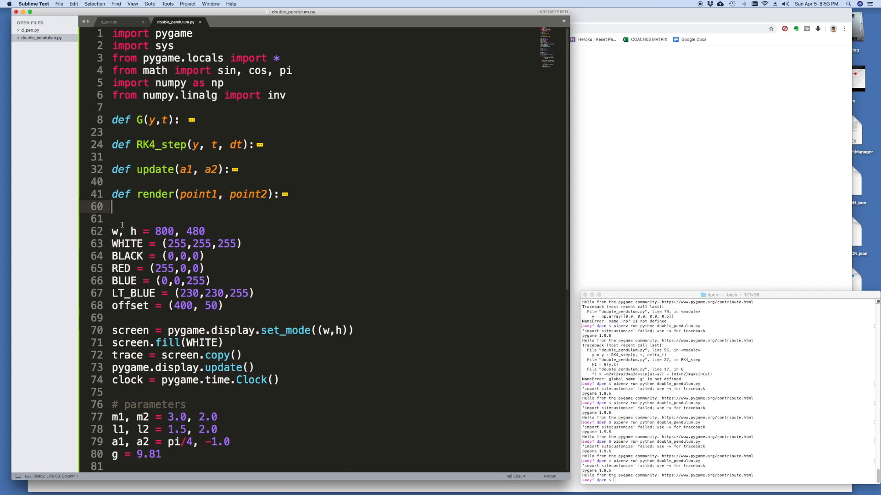
{"action": "scroll", "scroll_direction": "down", "scroll_amount": 3}
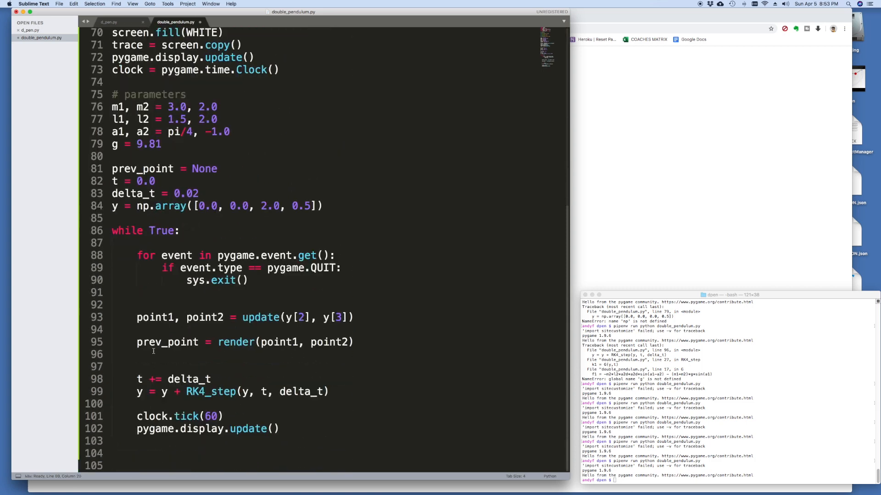
{"action": "scroll", "scroll_direction": "up", "scroll_amount": 3}
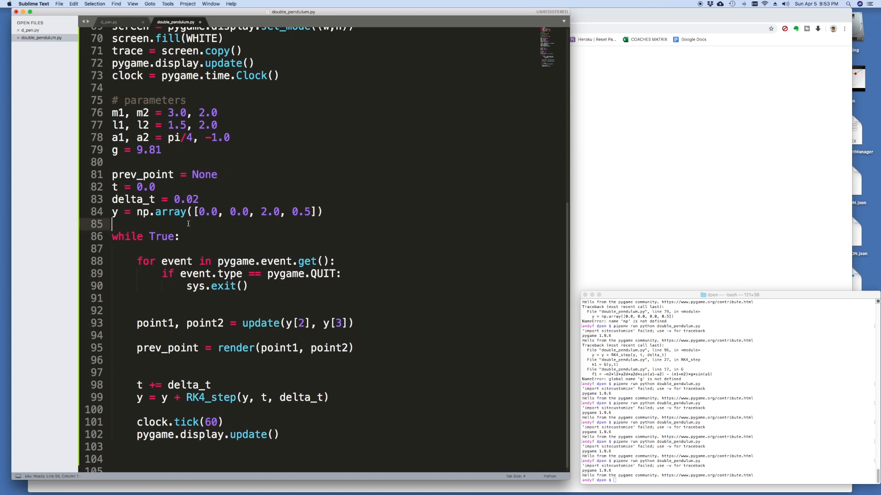
{"action": "key", "text": "Return"}
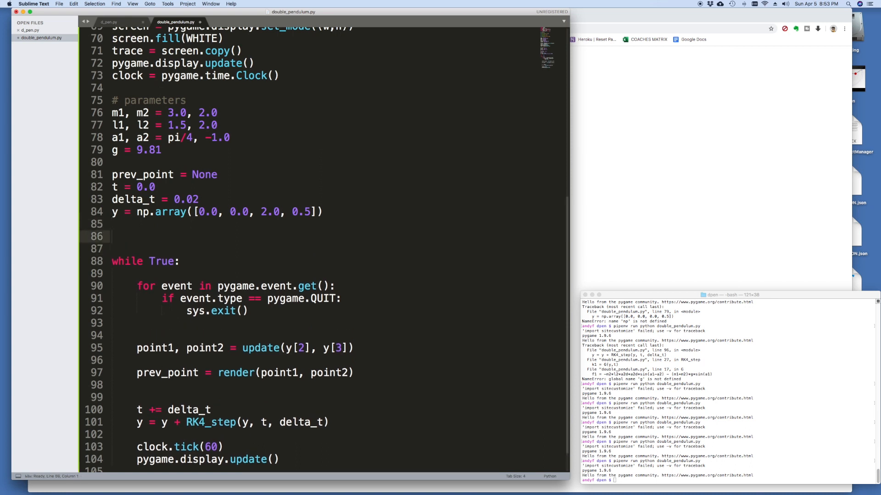
- Add pygame.font.init() and myfont = pygame.font.SysFont('Comic Sans MS', 38)
{"action": "type", "text": "p"}
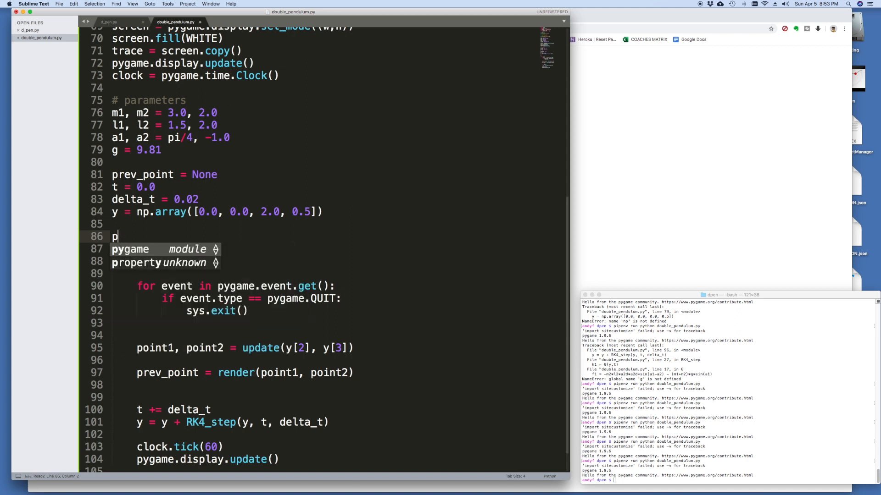
{"action": "type", "text": "ygame."}
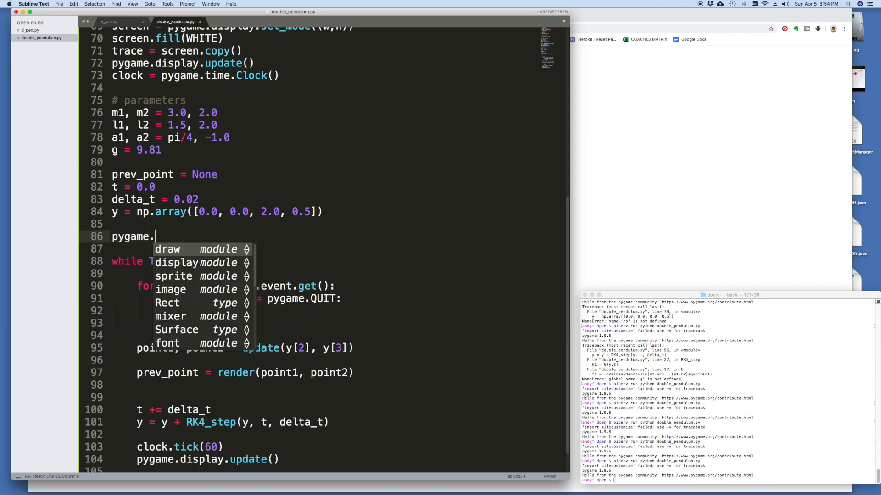
{"action": "type", "text": "font.init("}
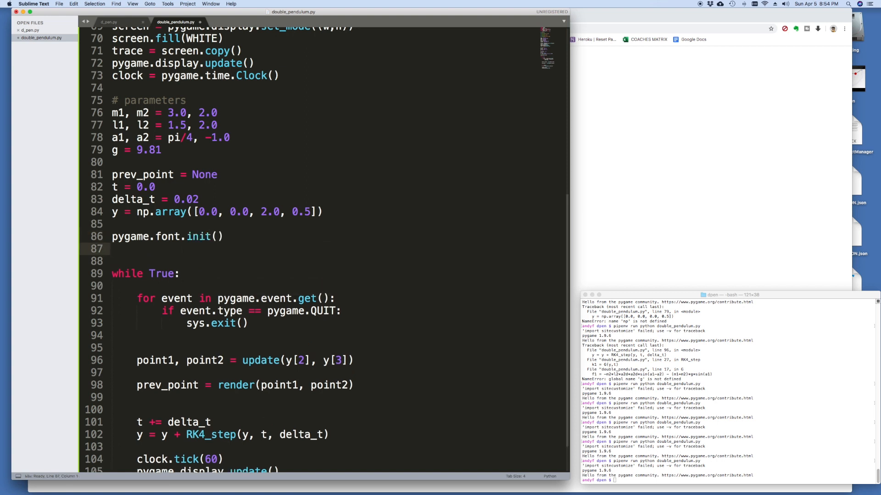
{"action": "type", "text": "myfont"}
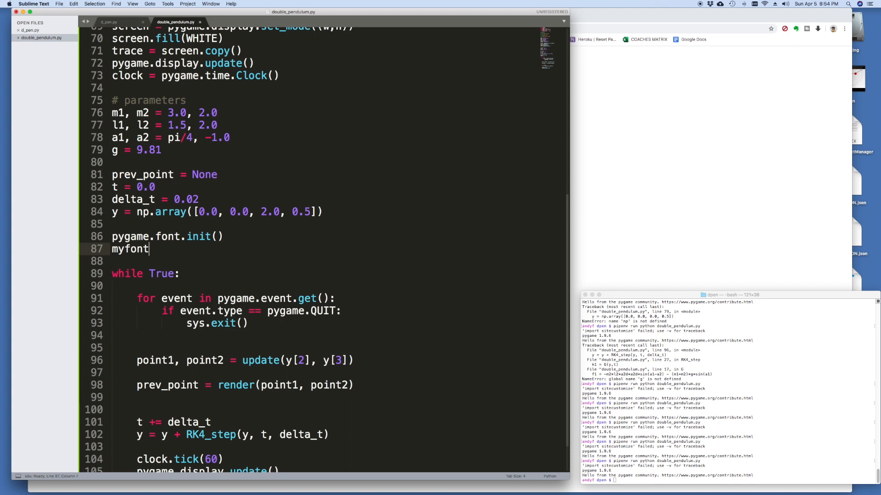
{"action": "type", "text": "= pyga"}
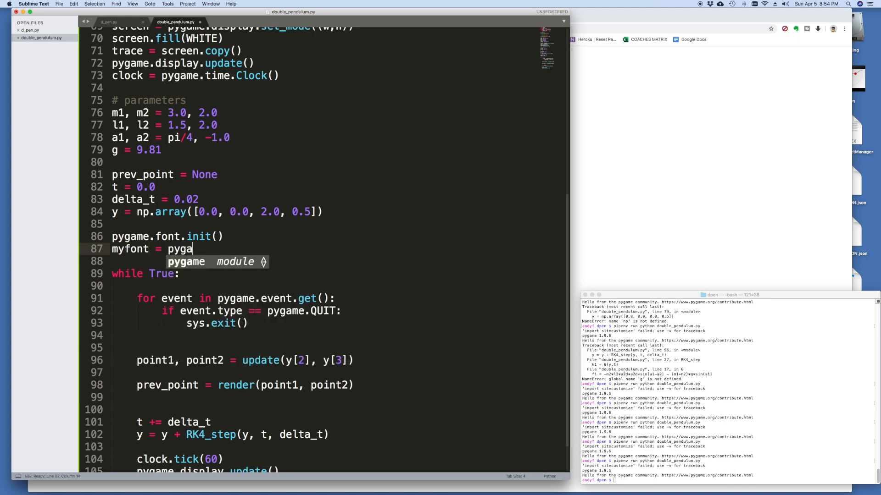
{"action": "type", "text": ".font.SYsFont('Comic S"}
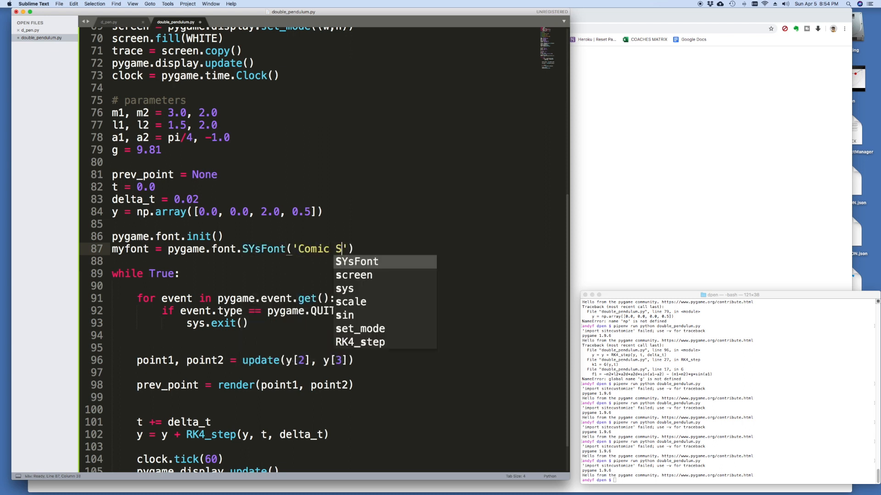
{"action": "type", "text": "ans MS"}
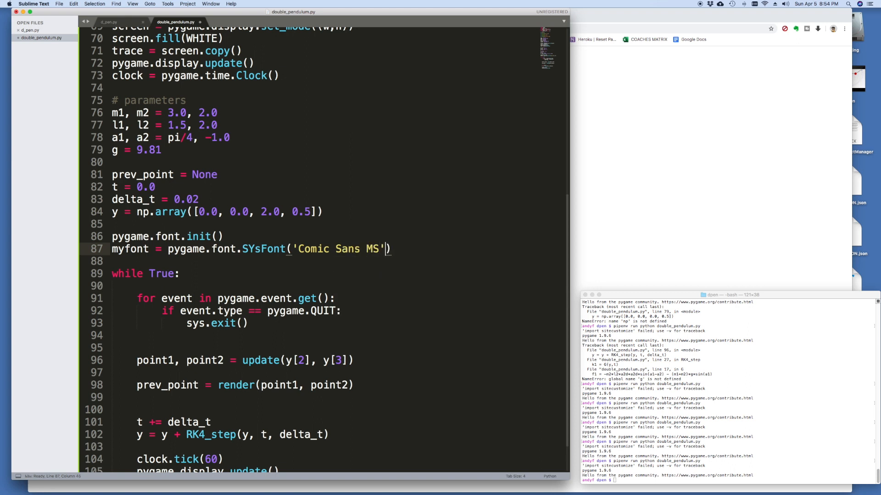
{"action": "type", "text": ","}
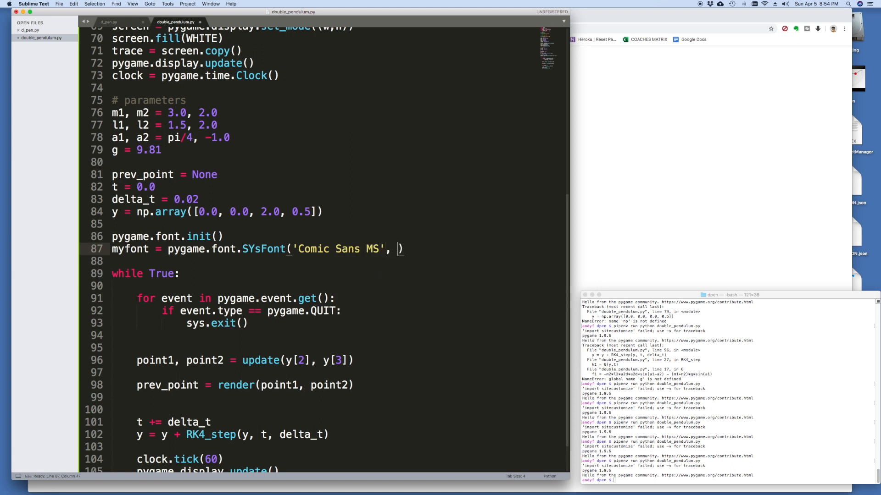
{"action": "type", "text": "38"}
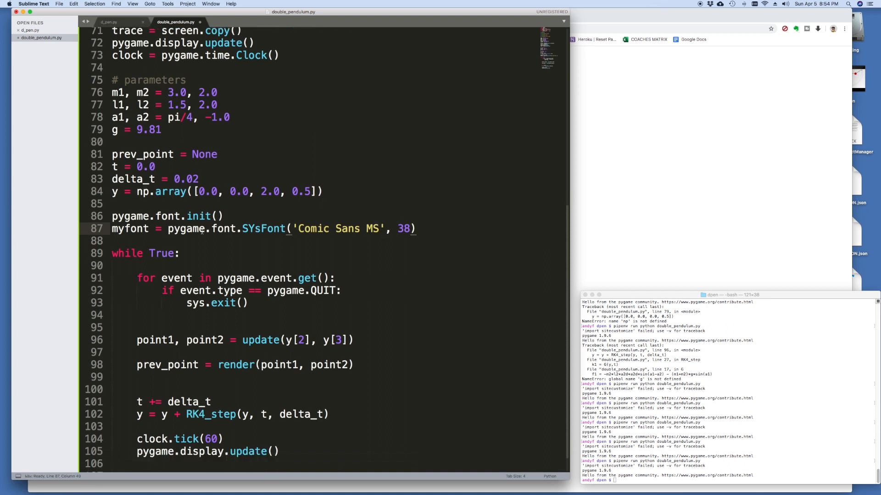
{"action": "scroll", "scroll_direction": "down", "scroll_amount": 3}
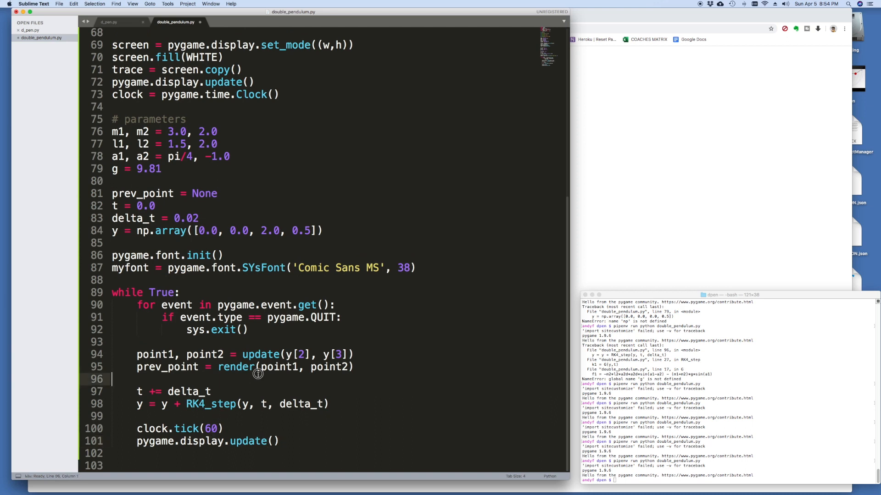
- Add time_string = f'Time: {round(t,1)} seconds' in the main loop
{"action": "key", "text": "enter"}
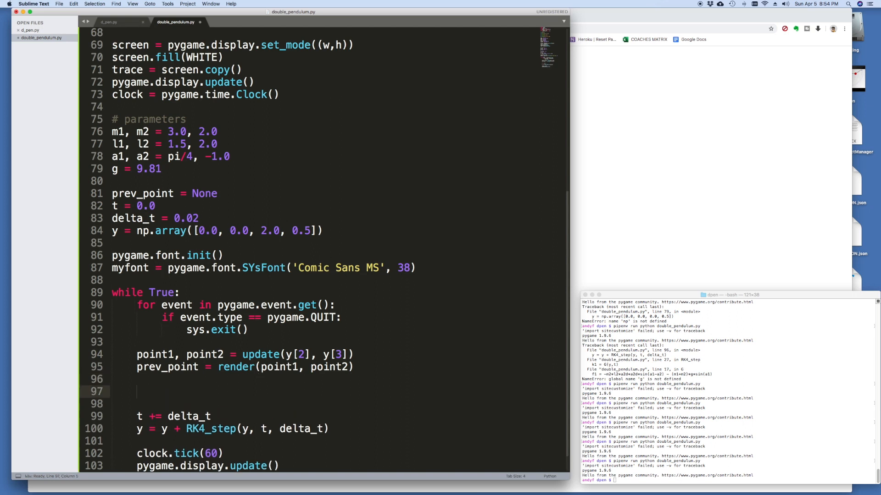
{"action": "type", "text": "time_string"}
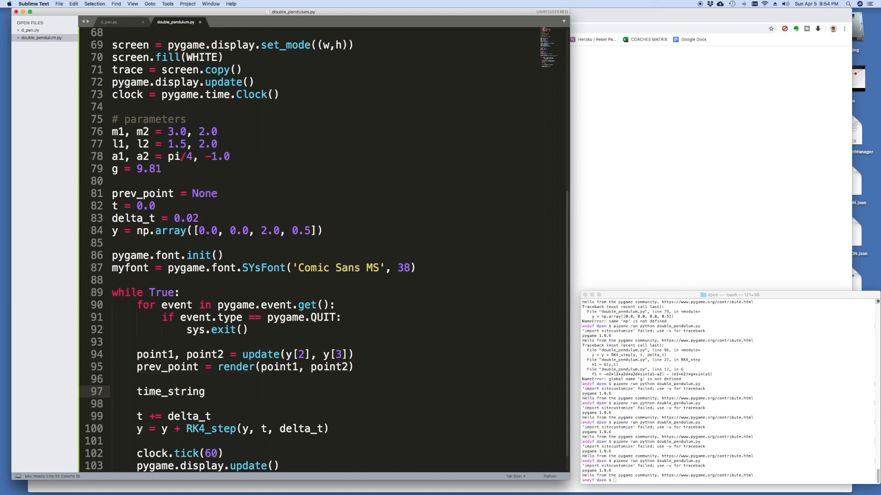
{"action": "type", "text": "="}
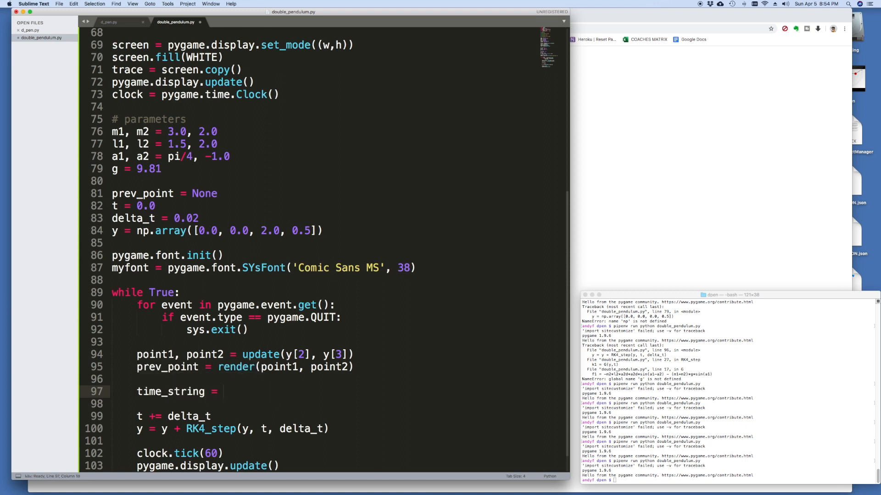
{"action": "type", "text": "f''"}
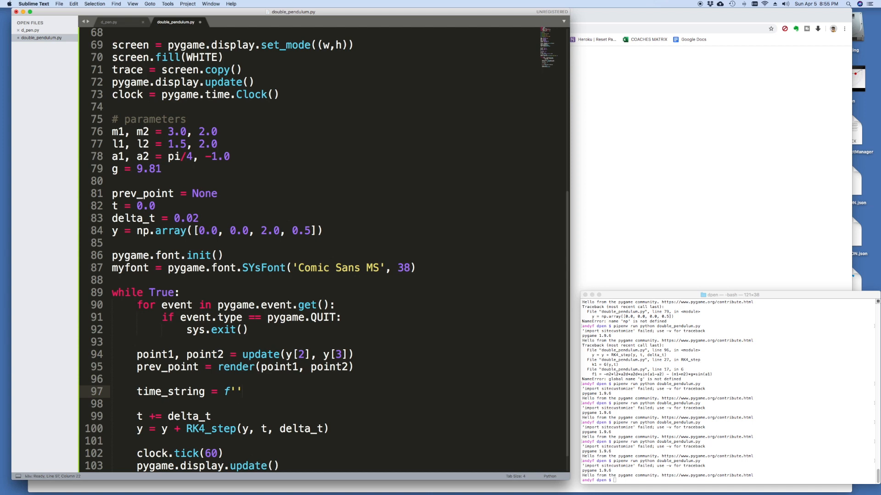
{"action": "type", "text": "Time:"}
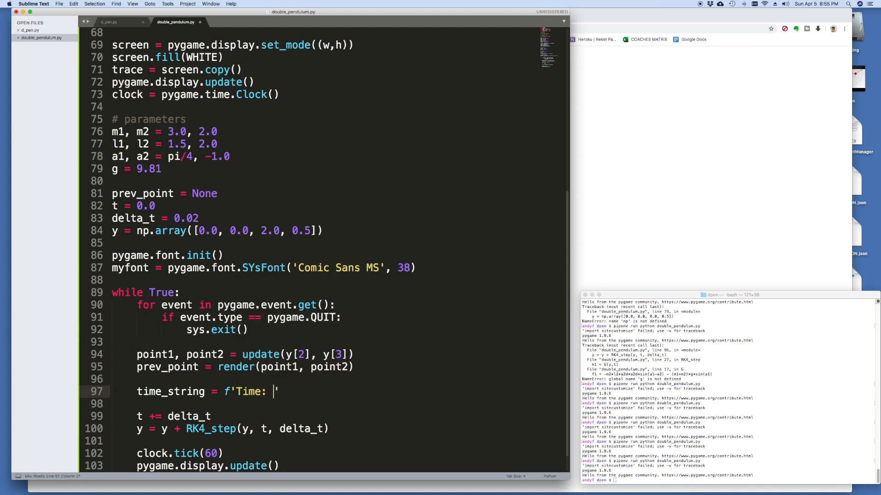
{"action": "type", "text": "{}t secon"}
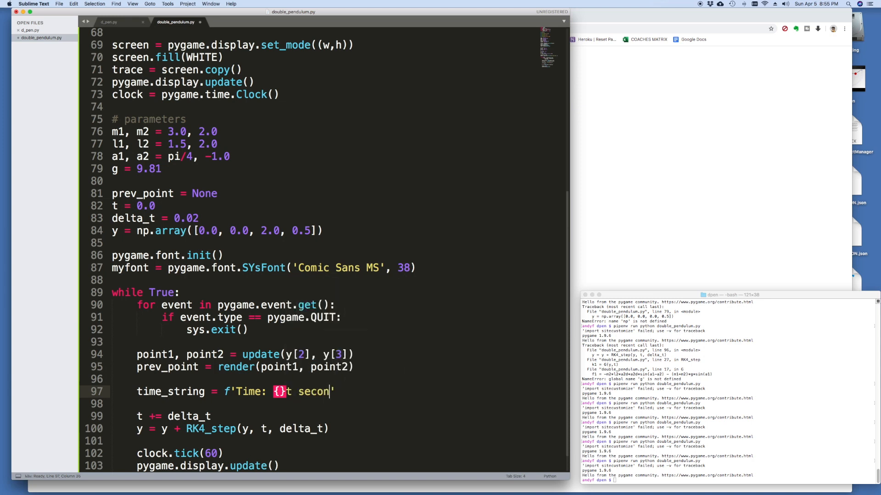
{"action": "type", "text": "ds'"}
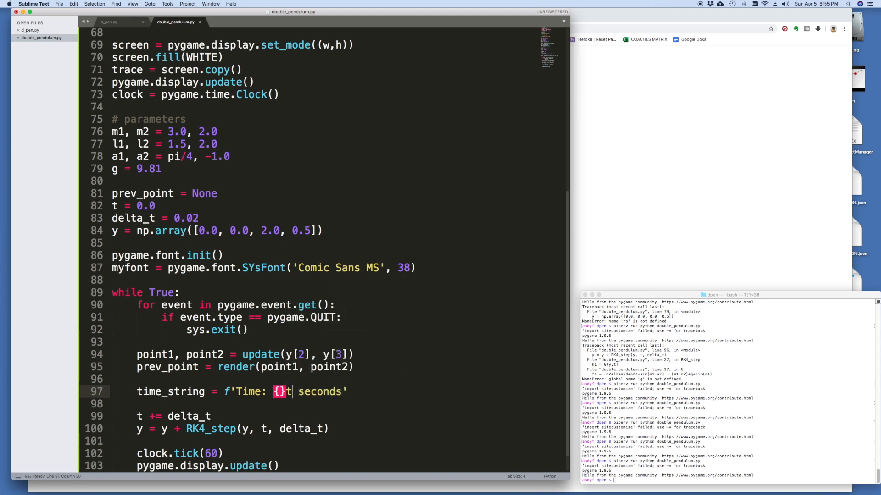
{"action": "type", "text": "round(t,1"}
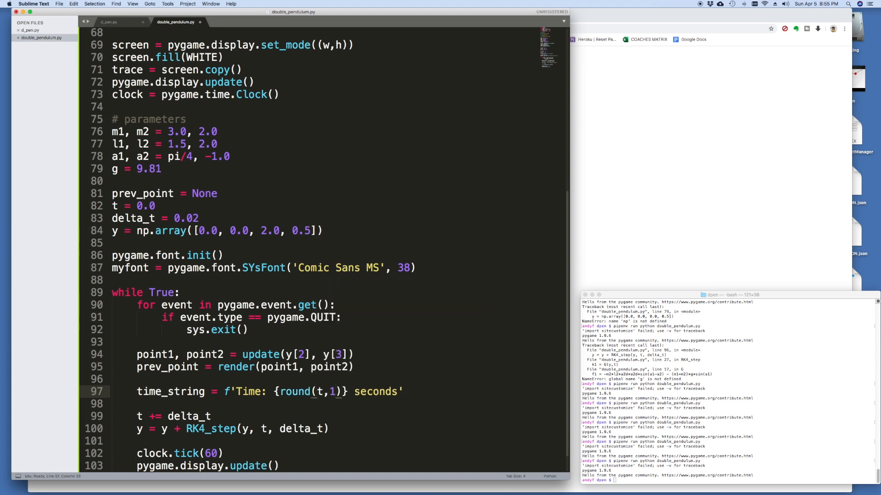
- Render time_string in black with myfont and begin the screen.blit(text, ...) call
{"action": "type", "text": "text ="}
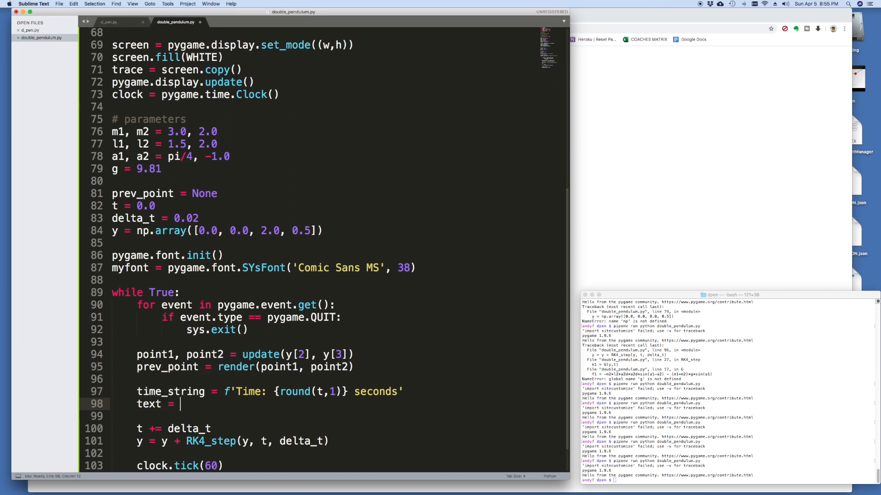
{"action": "type", "text": "myfont"}
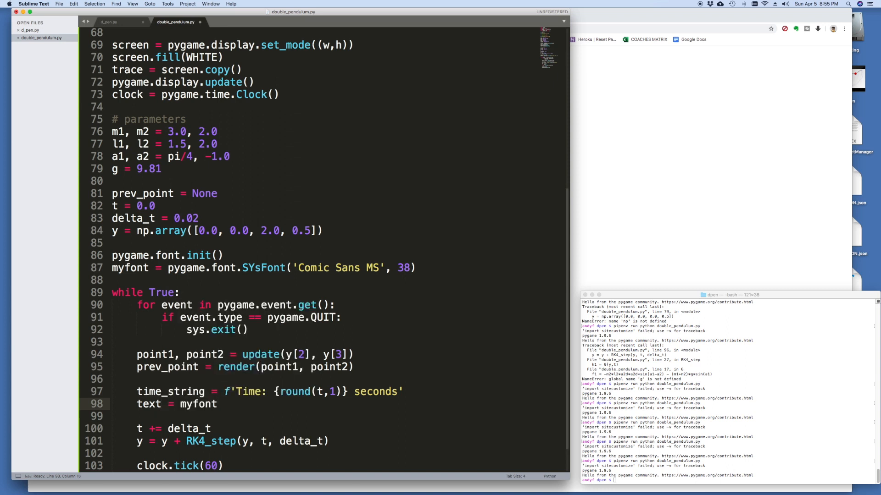
{"action": "type", "text": ".render("}
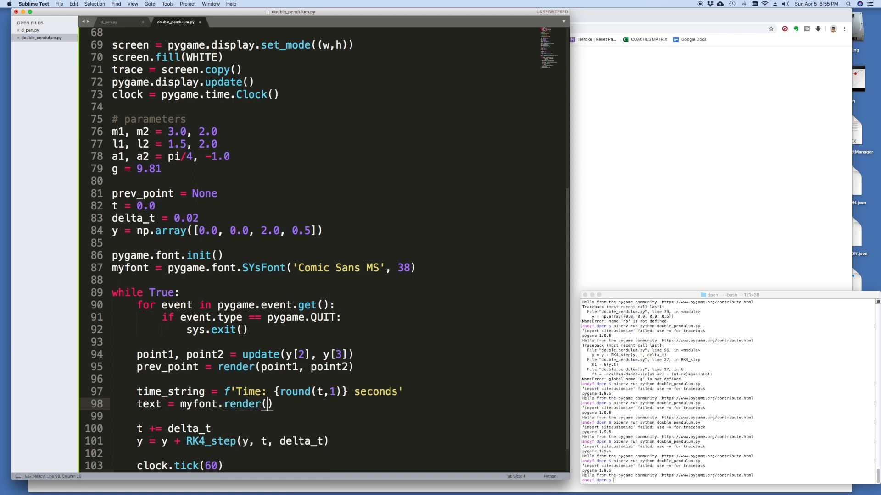
{"action": "type", "text": "time_string, Flase, (0"}
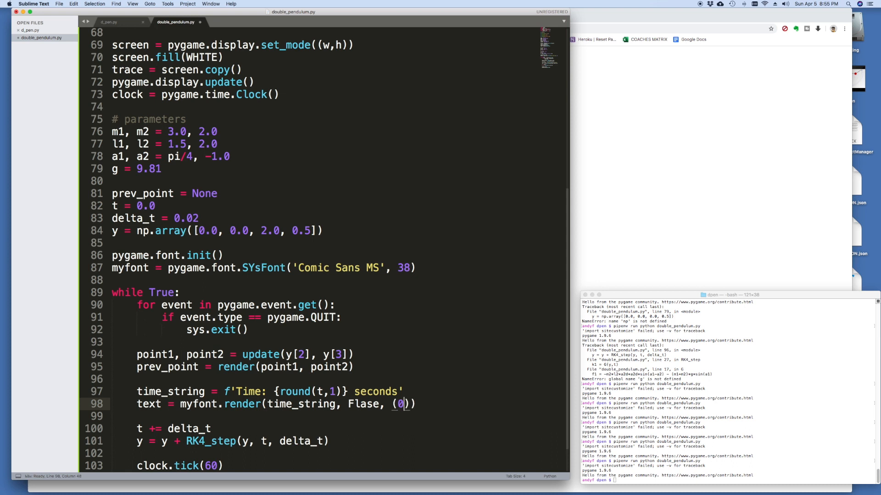
{"action": "type", "text": ",0,0"}
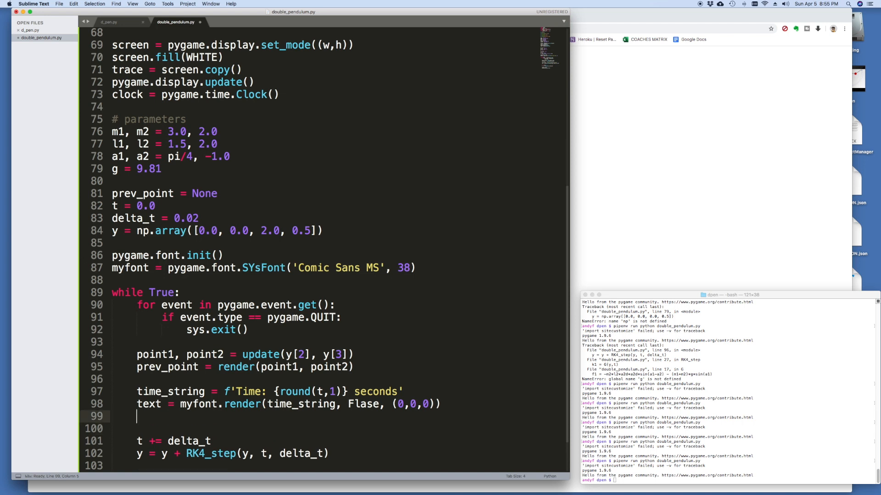
{"action": "type", "text": "screen."}
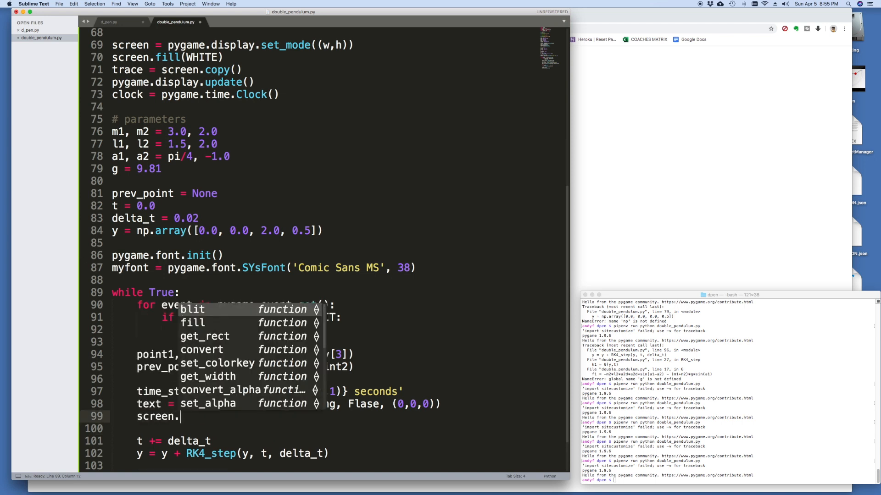
{"action": "type", "text": "blit(text"}
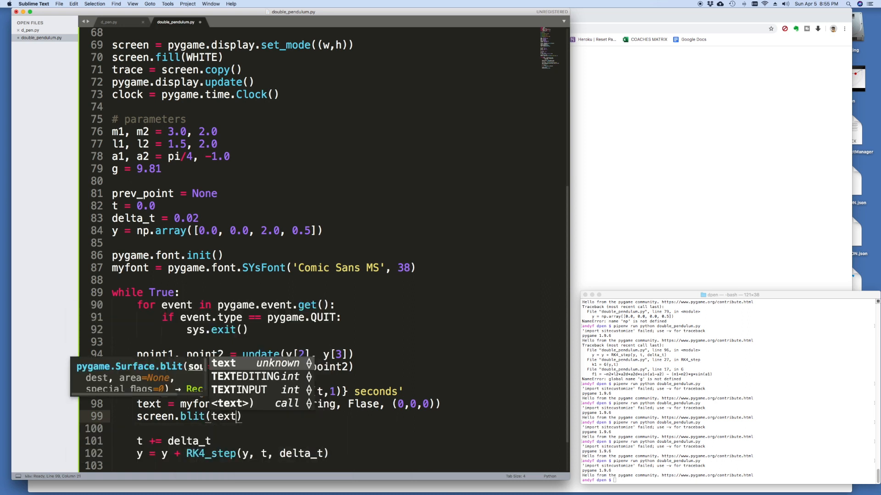
{"action": "type", "text": ", (10,10"}
{"action": "type", "text": "clock.tick(60)"}
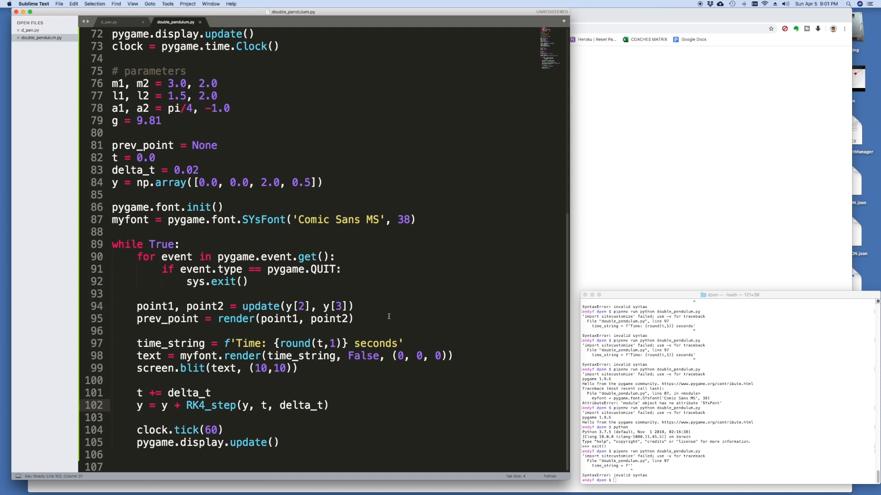
{"action": "mouse_move", "coordinate": [236, 343]}
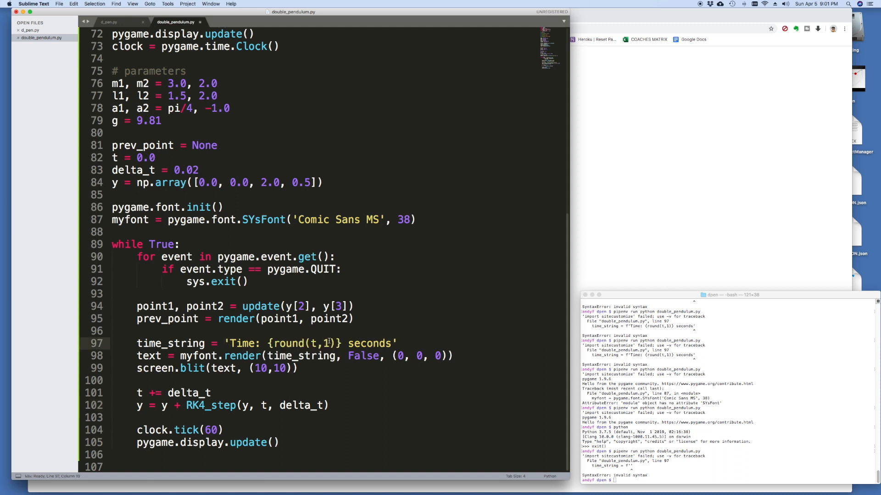
- Remove round(t,1) from the f-string and append .format( to 'Time: {} seconds'
{"action": "double_click", "coordinate": [300, 343]}
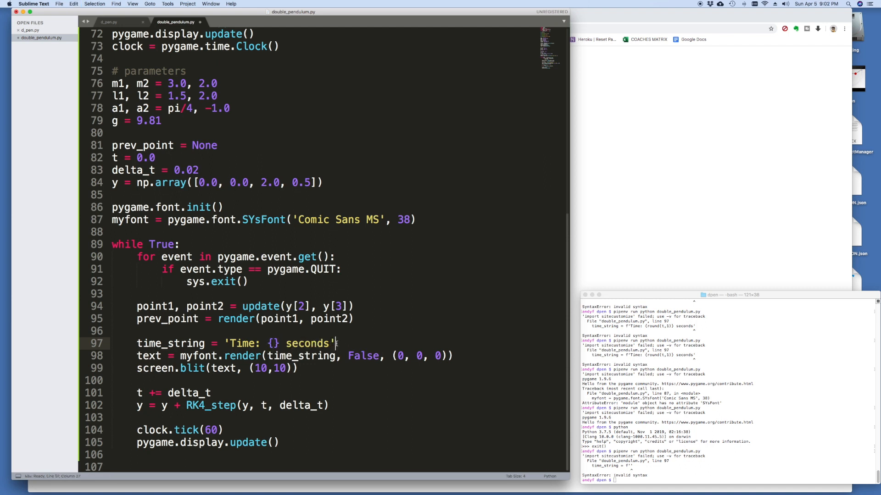
{"action": "type", "text": ".format("}
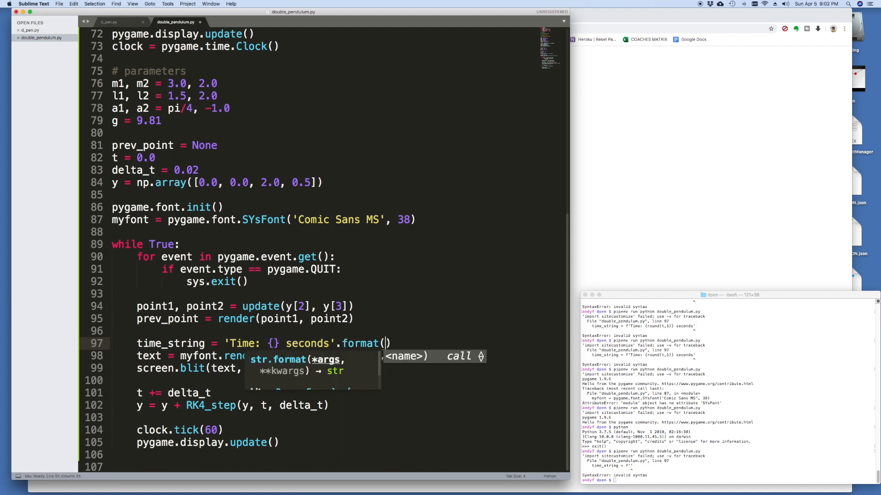